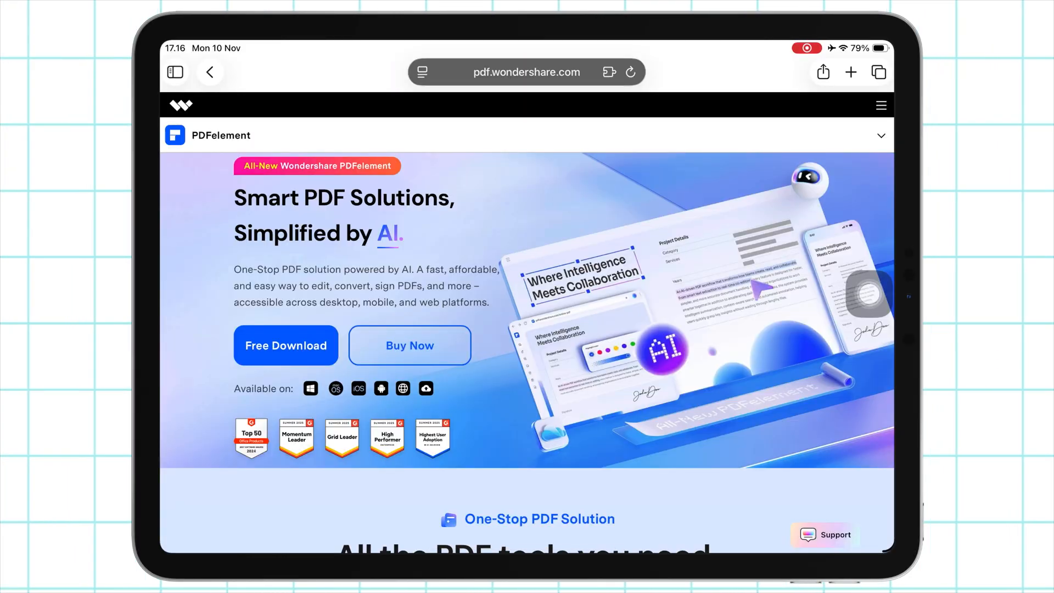
- Browse the PDFelement: PDF Editor, Viewer App Store listing's screenshots, What's New and App Privacy
scroll("down", 3)
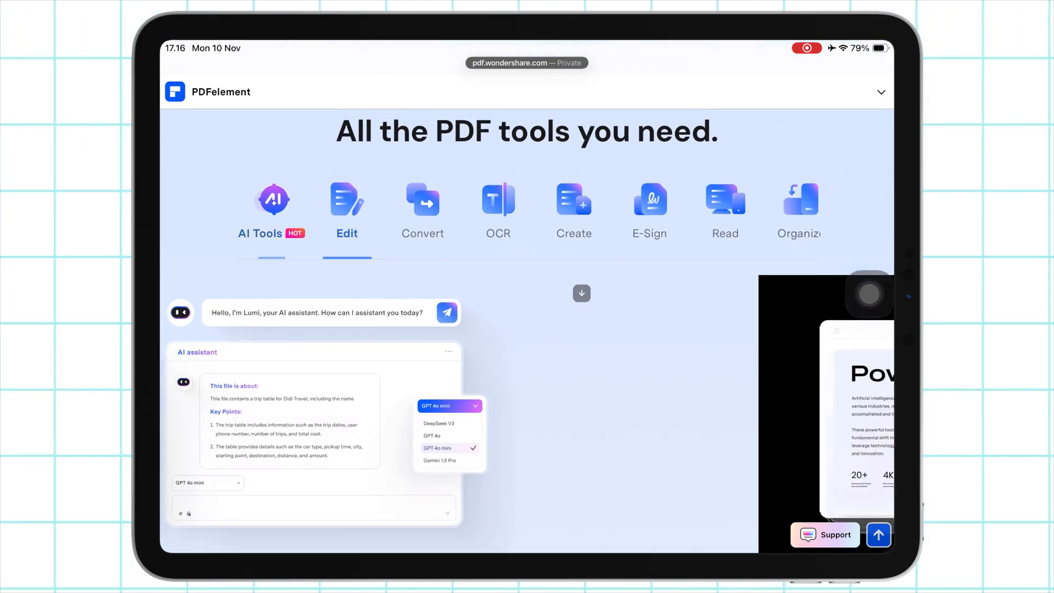
left_click(497, 210)
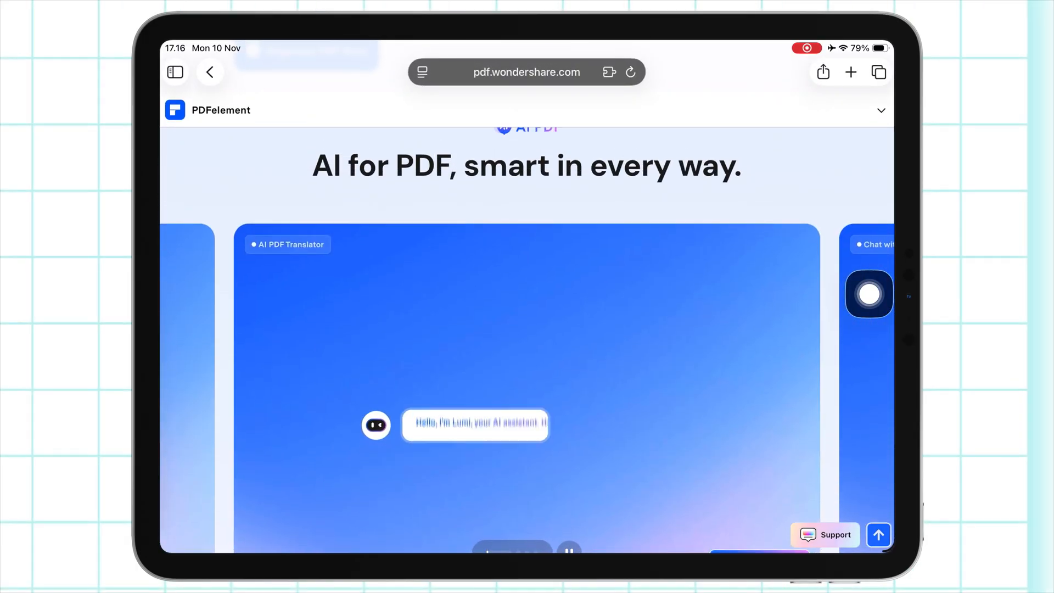
scroll("down", 3)
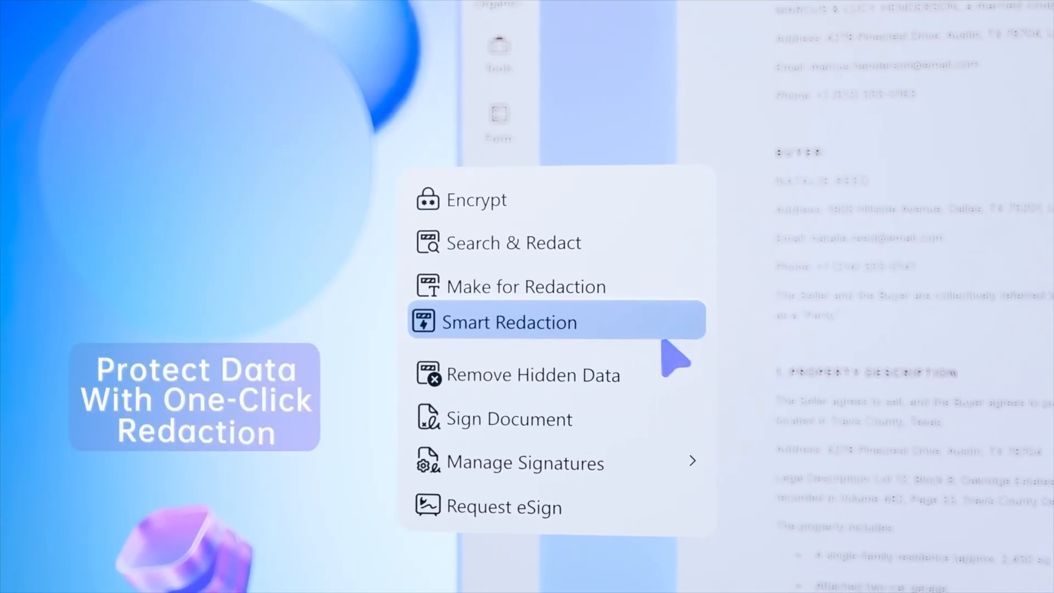
left_click(509, 322)
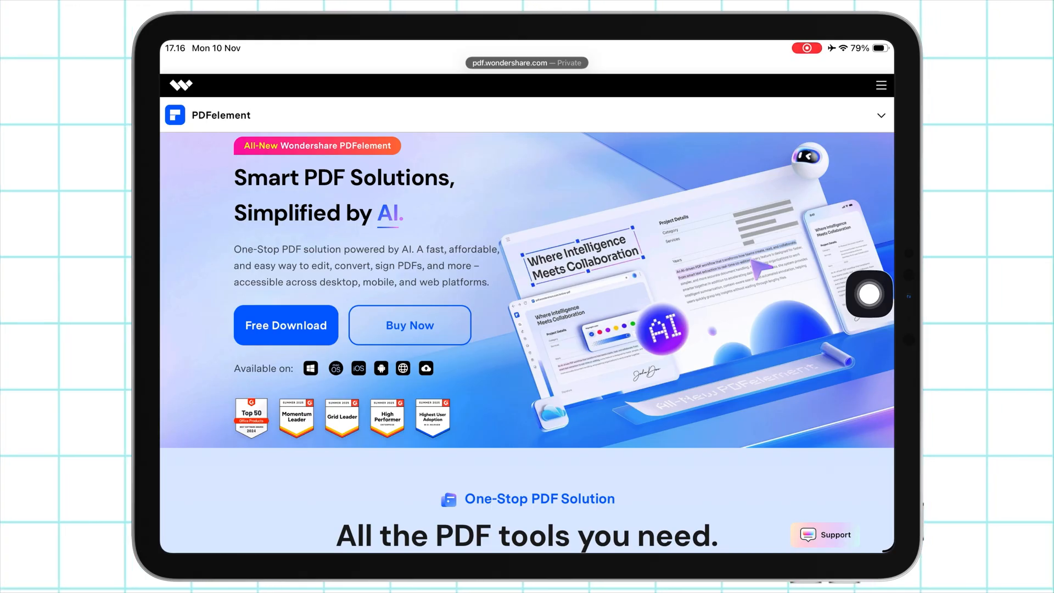
left_click(358, 368)
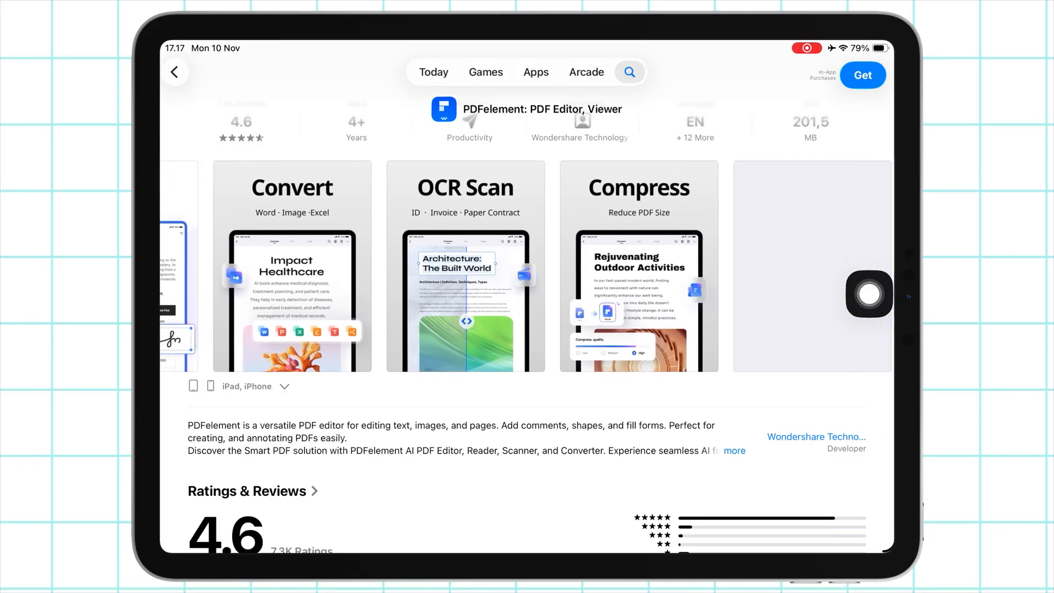
scroll("down", 3)
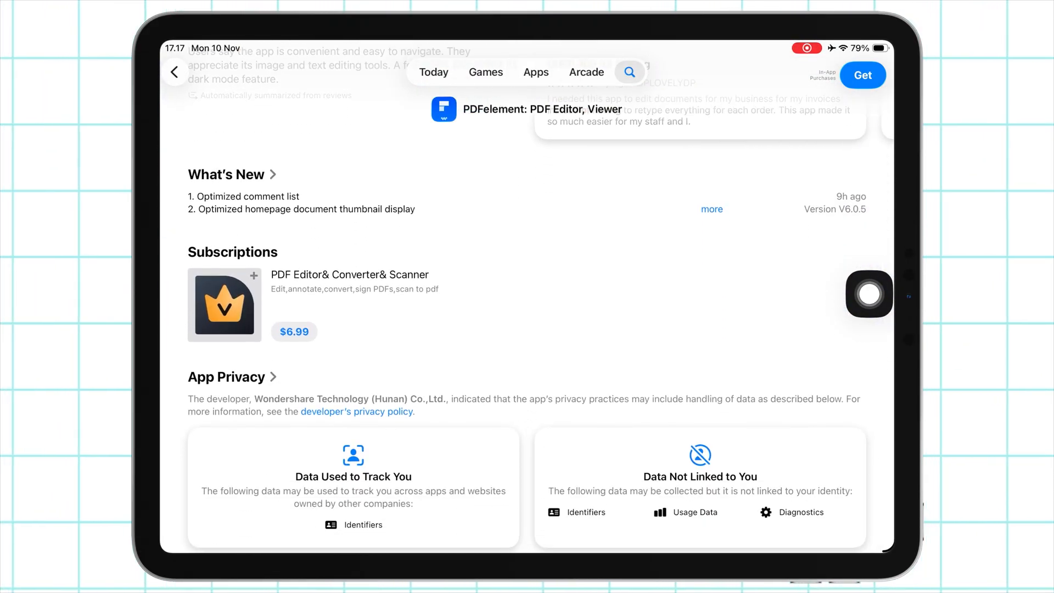
scroll("up", 3)
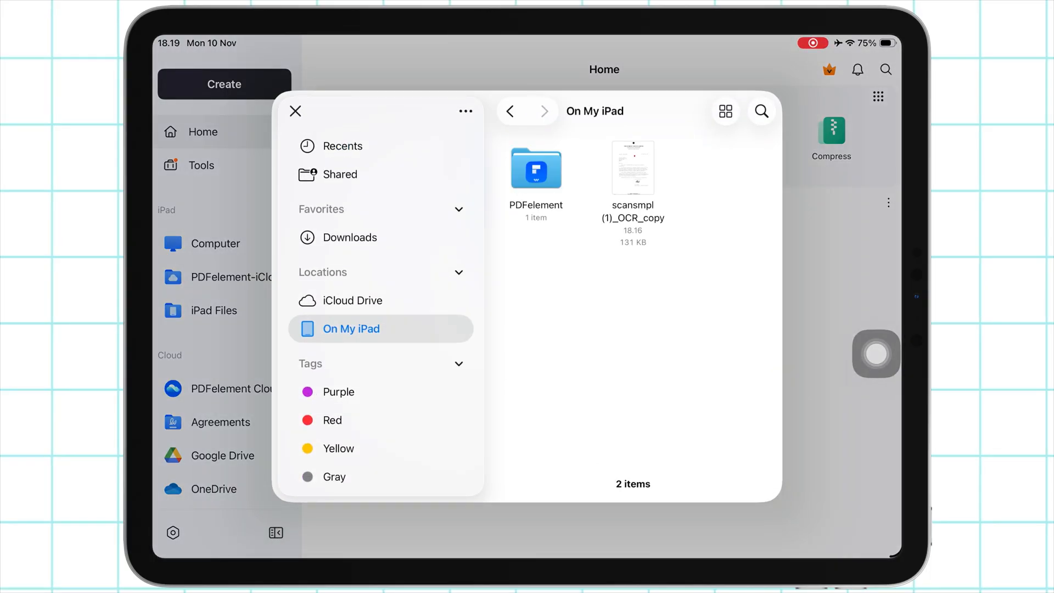
- Preview scansmpl, then OCR it from iPad Files as editable English text
double_click(632, 167)
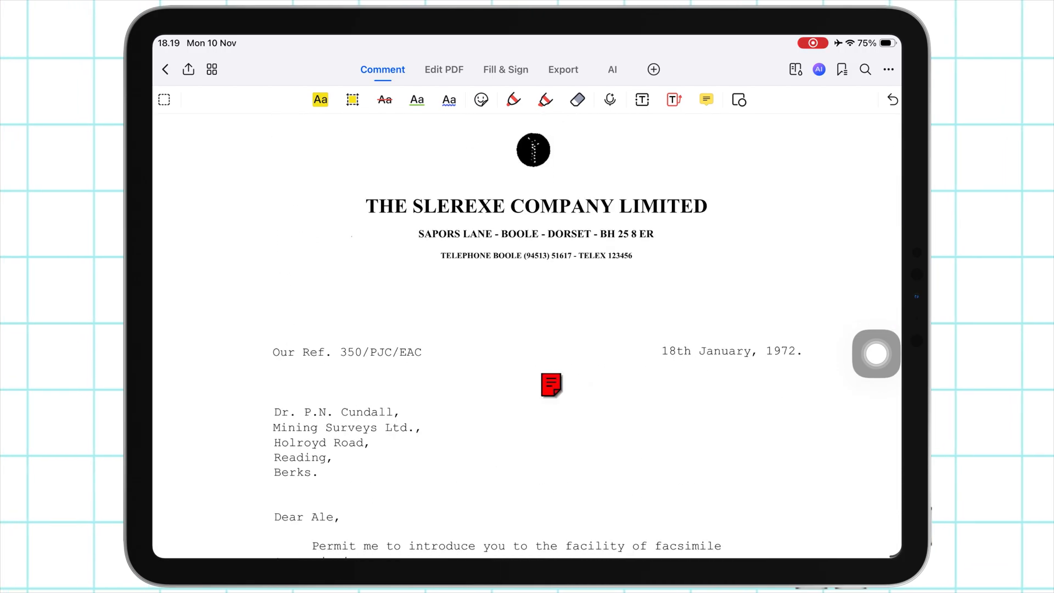
left_click(165, 69)
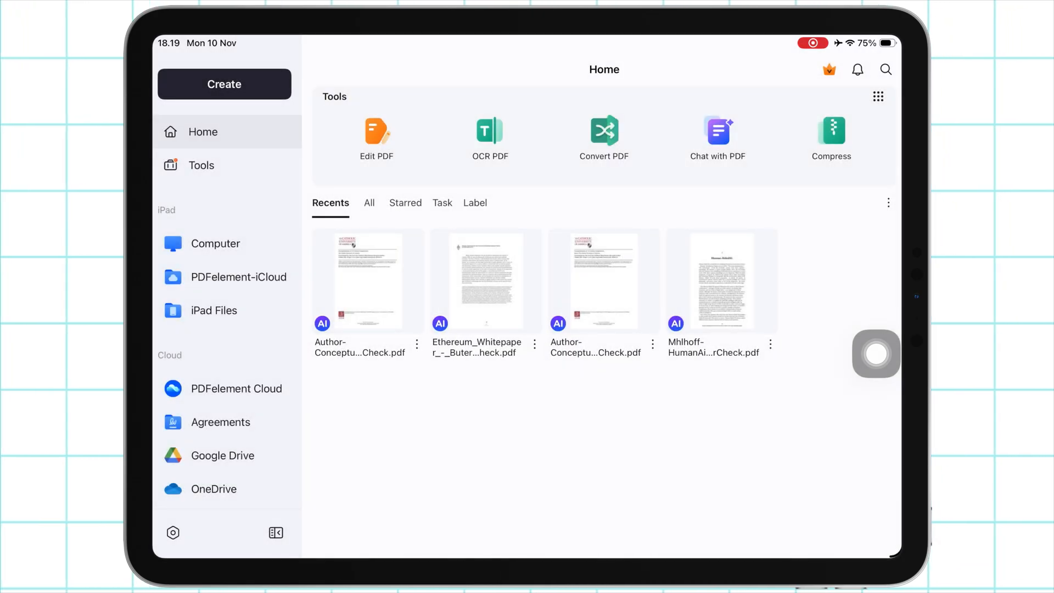
left_click(490, 137)
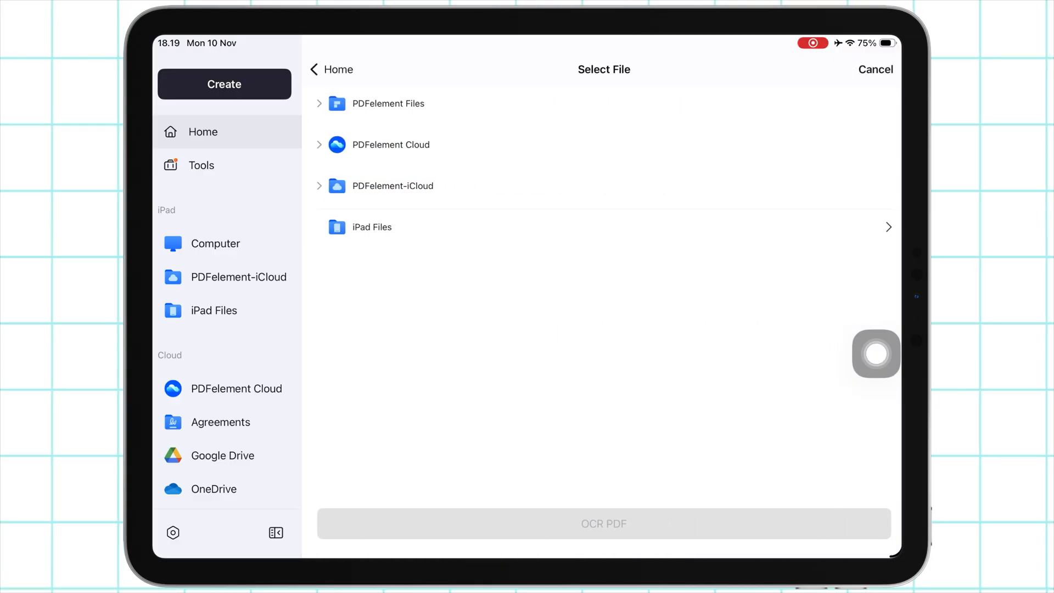
left_click(371, 227)
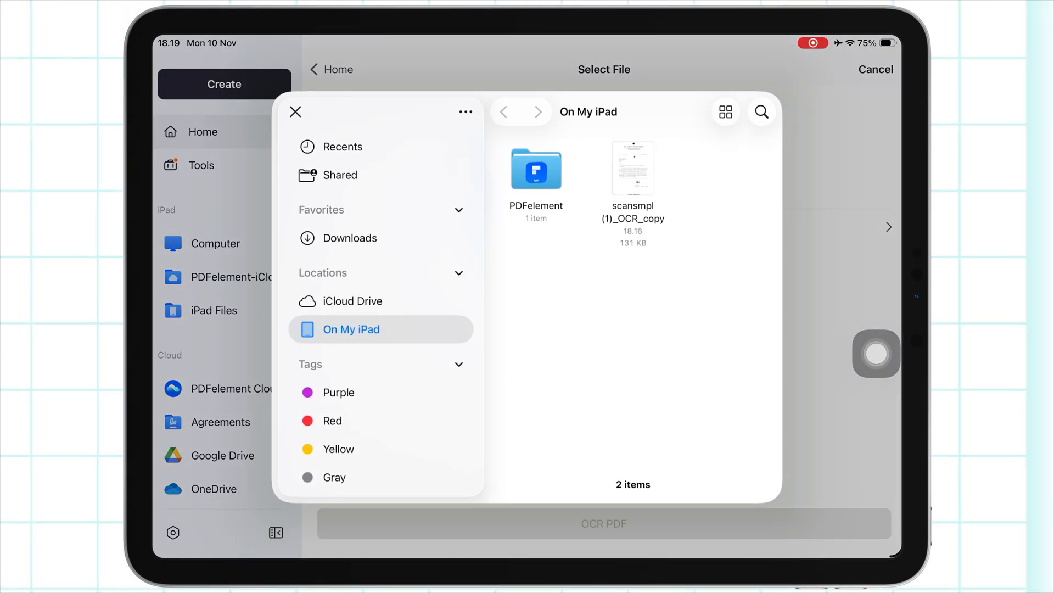
left_click(295, 112)
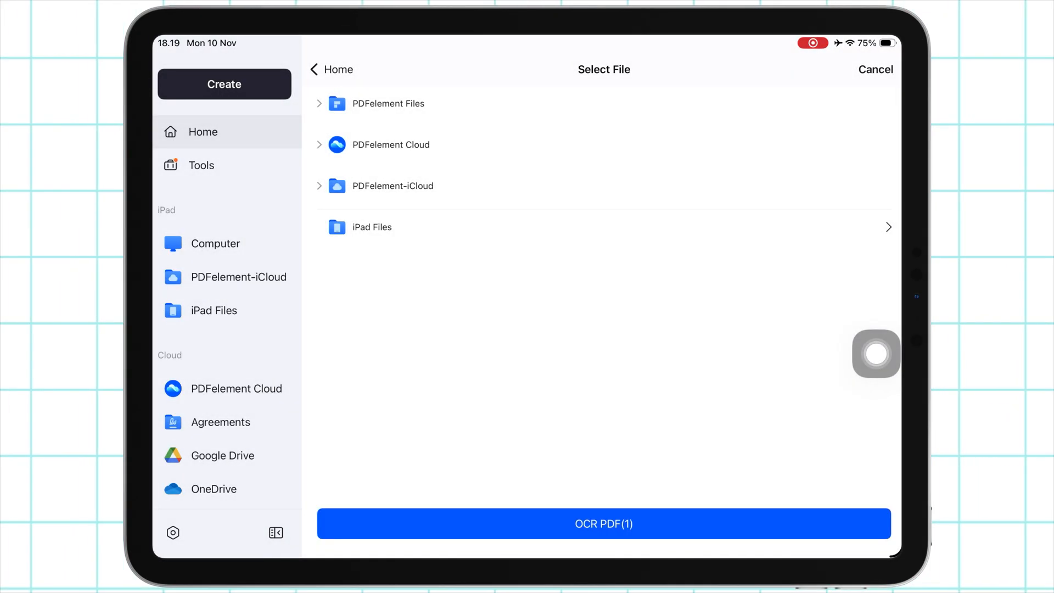
left_click(603, 523)
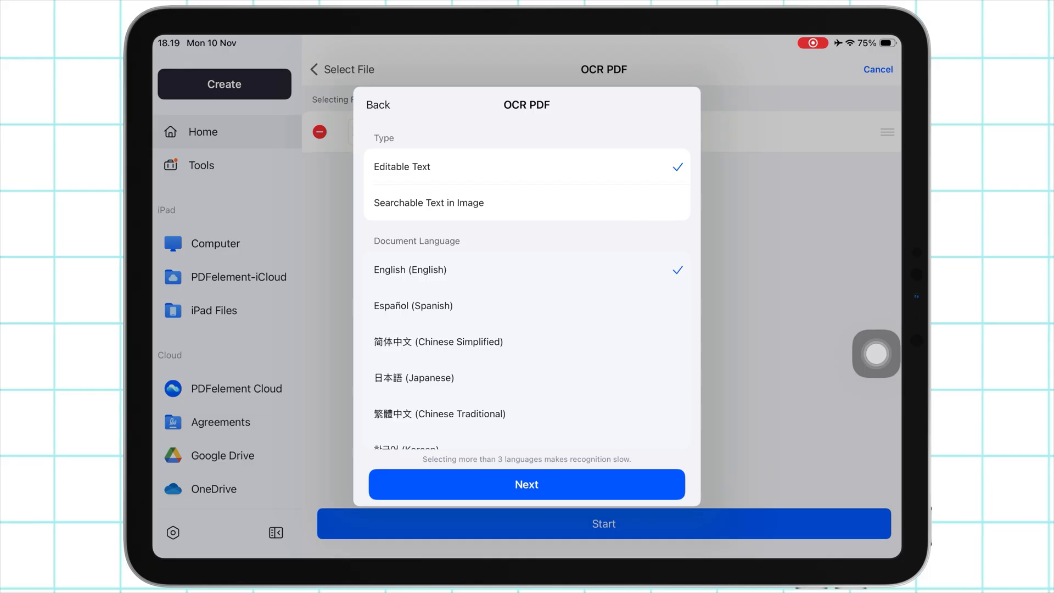
left_click(527, 484)
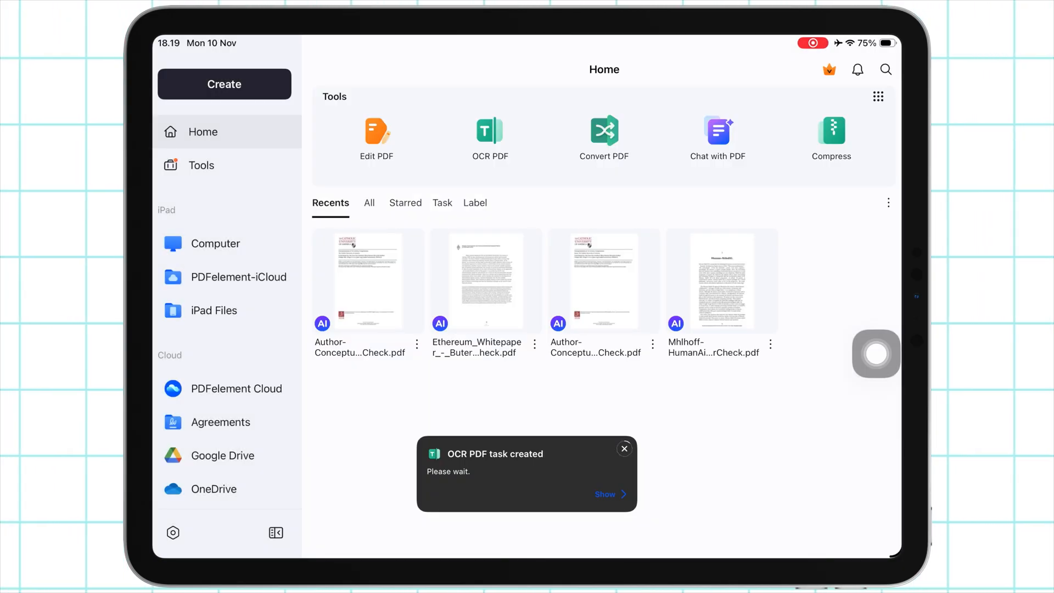
- Open scansmpl (1)_OCR_copy from the OCR notification, scroll through it, and enter Edit PDF
left_click(604, 493)
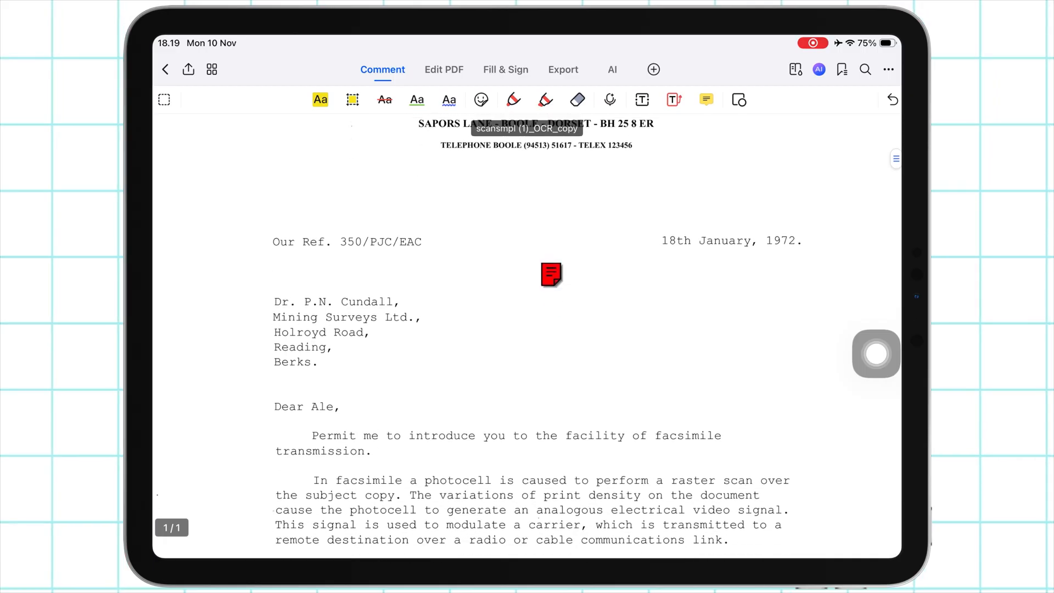
scroll("down", 3)
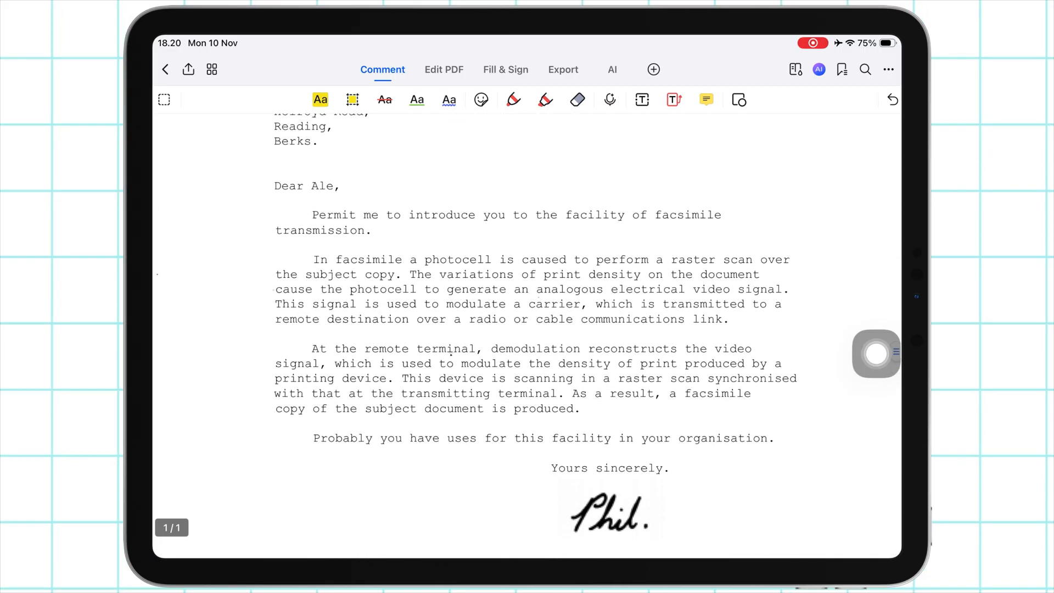
scroll("up", 3)
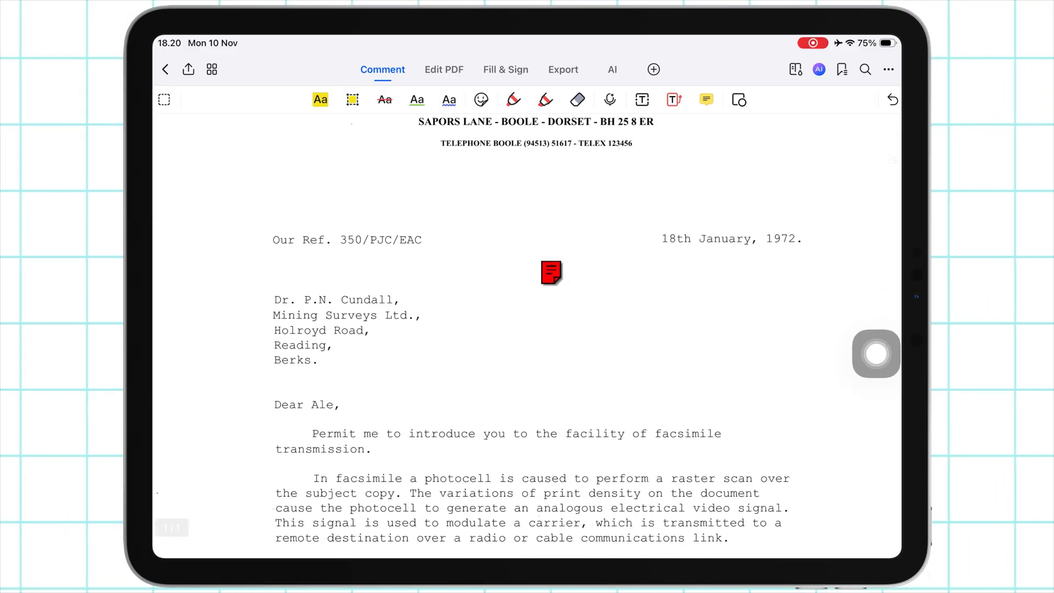
left_click(443, 69)
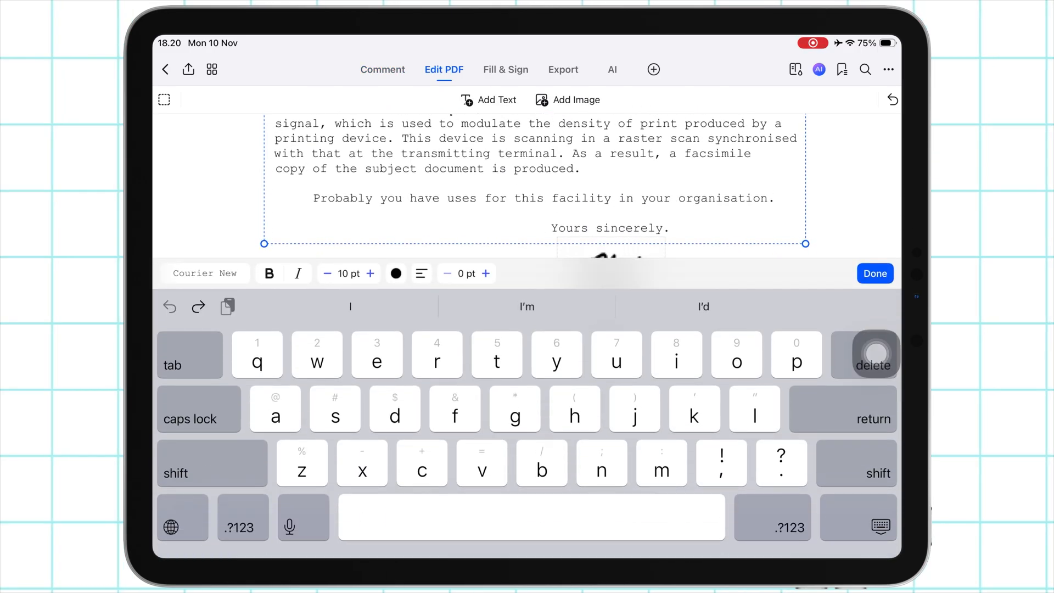
- Change the letter's closing line from 'Yours sincerely' to 'Best Regards'
left_click(876, 355)
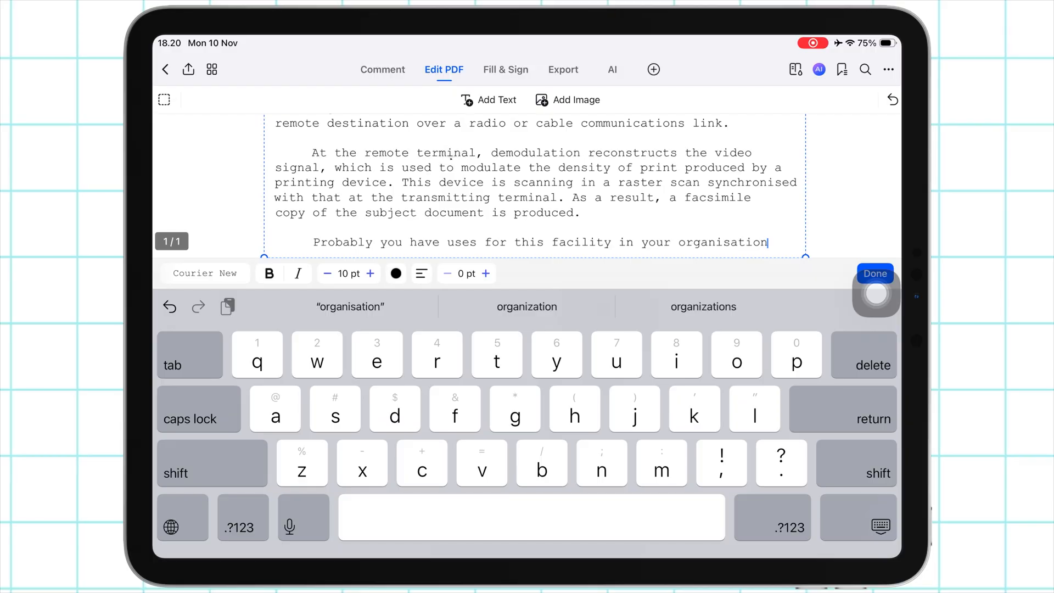
left_click(875, 273)
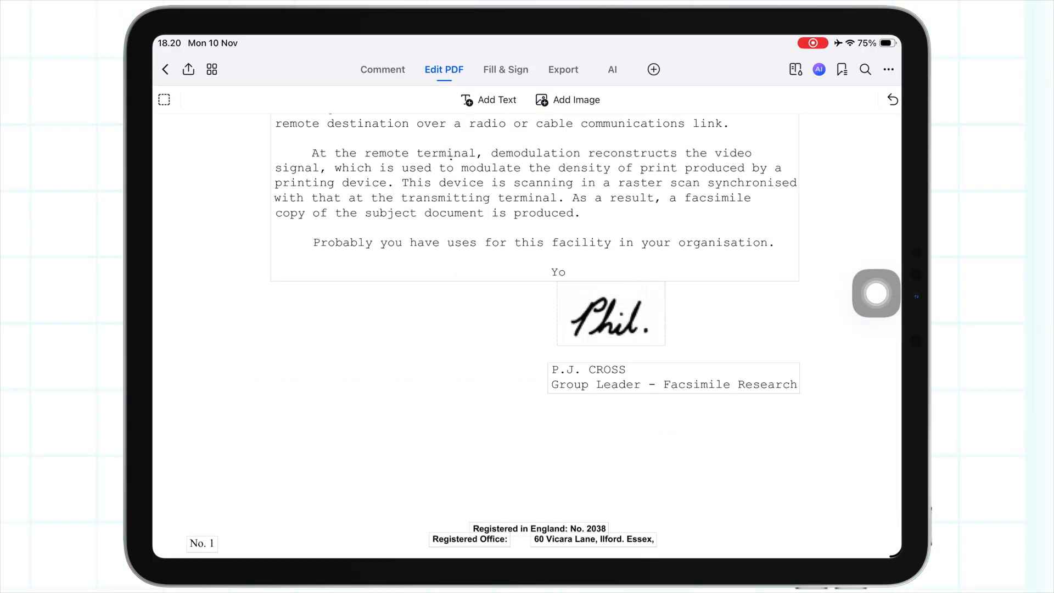
left_click(558, 271)
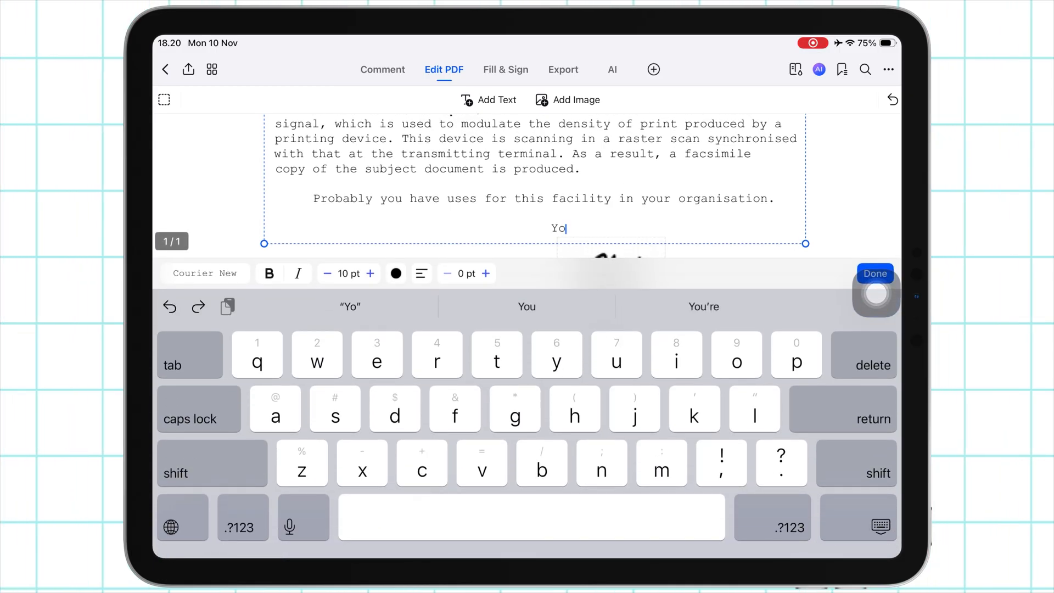
left_click(874, 274)
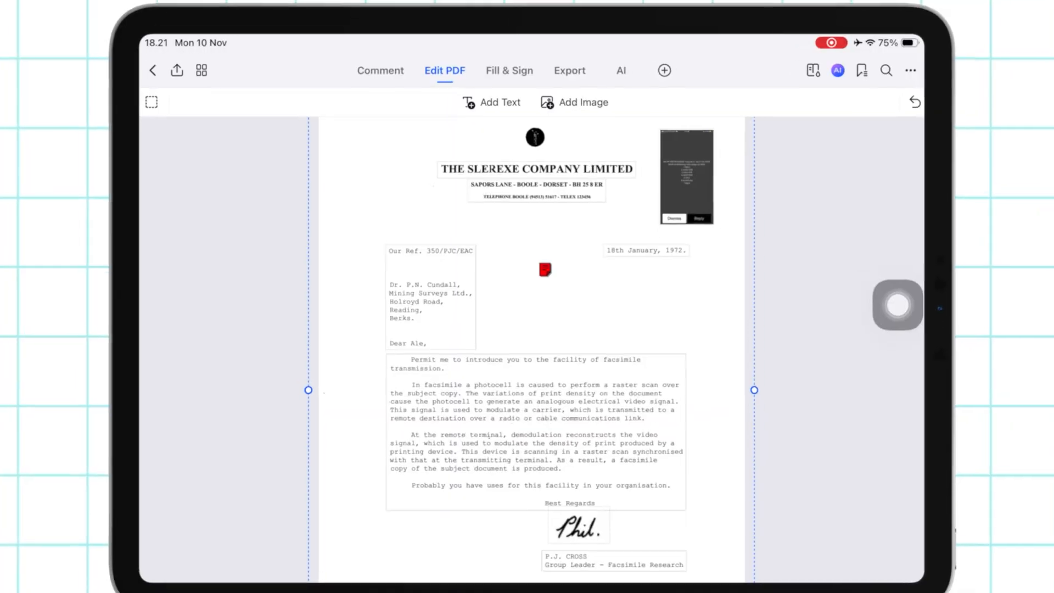
- Give the first sentence a green underline and place a sticky note beside the address
left_click(380, 69)
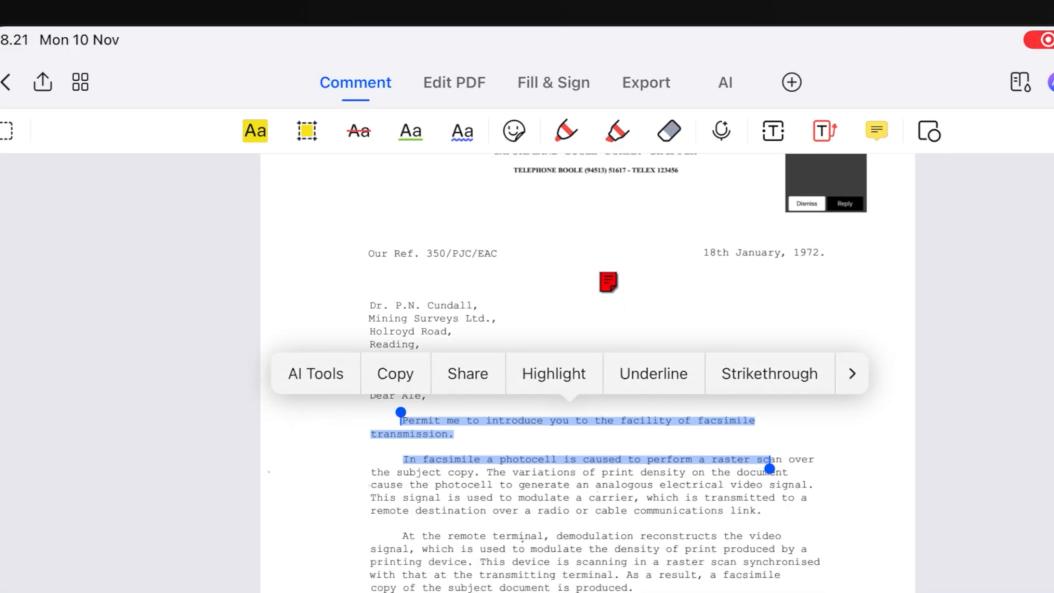
left_click(553, 373)
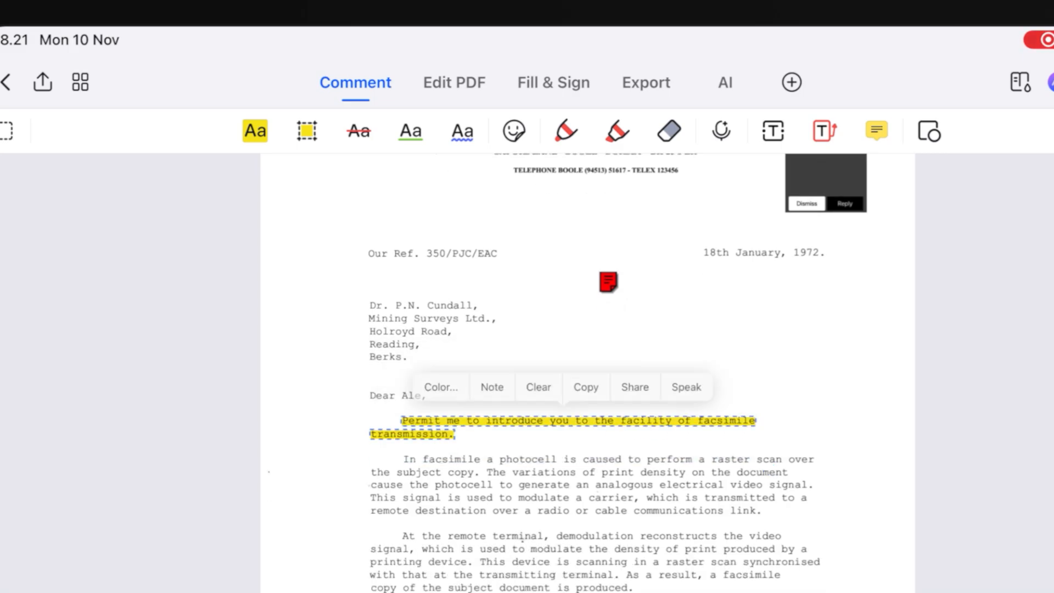
left_click(536, 387)
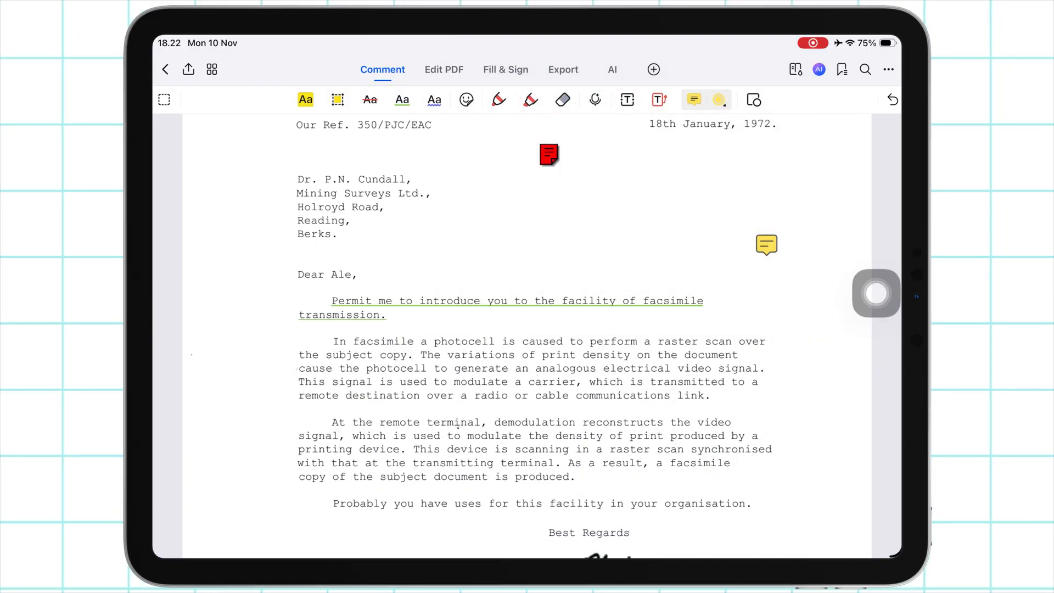
left_click(766, 244)
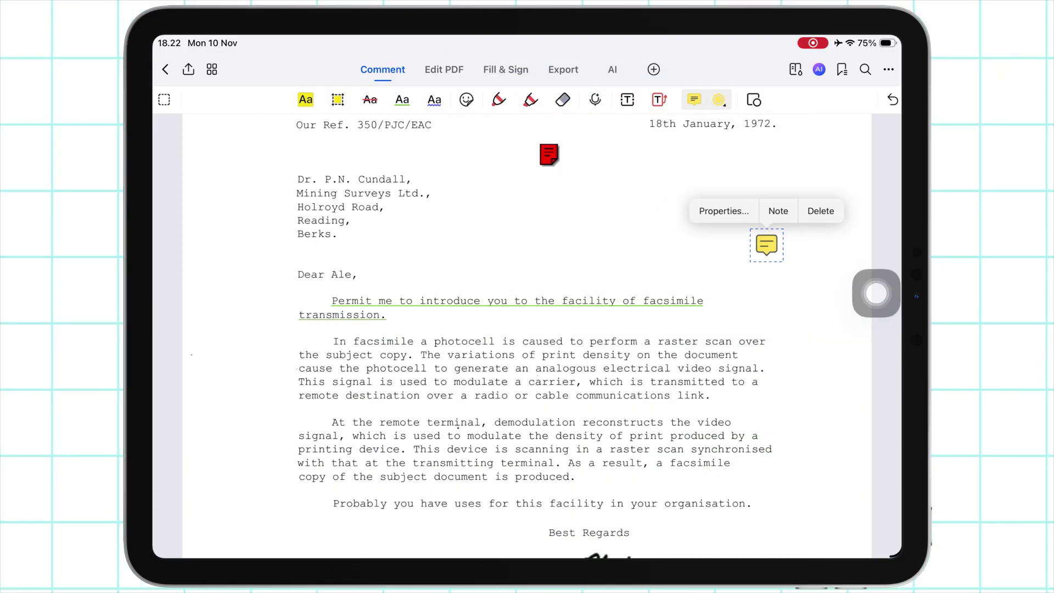
left_click(611, 69)
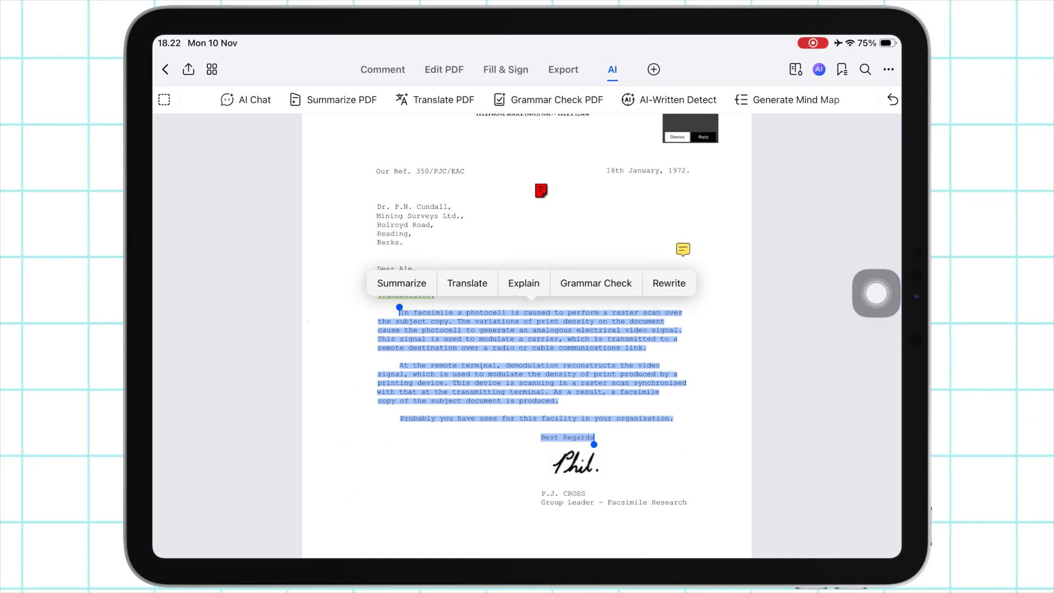
- Run AI Summarize on the selected body paragraphs, then close the overview and key points
left_click(402, 282)
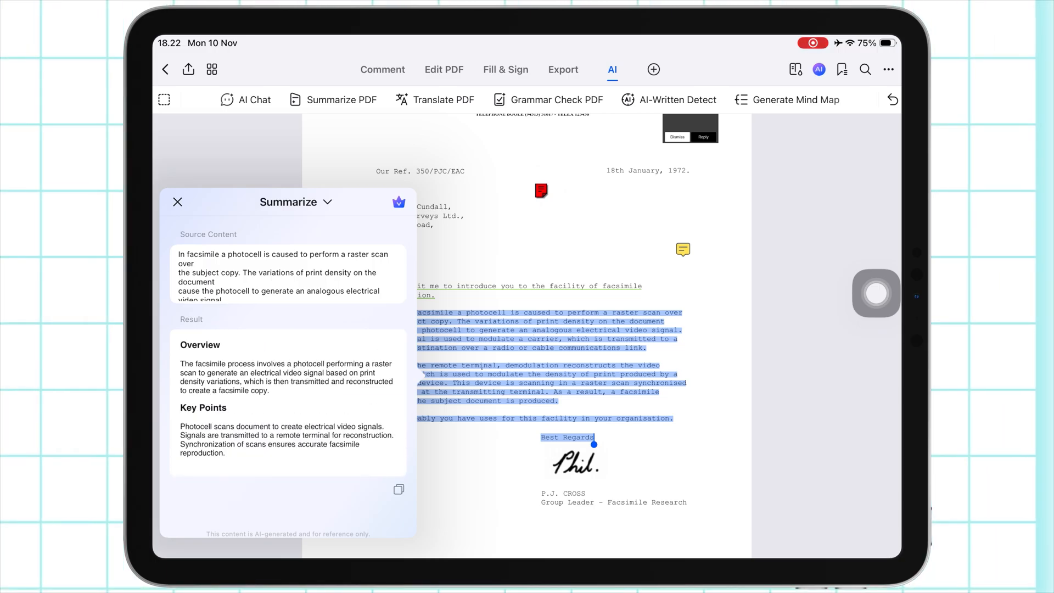
left_click(177, 201)
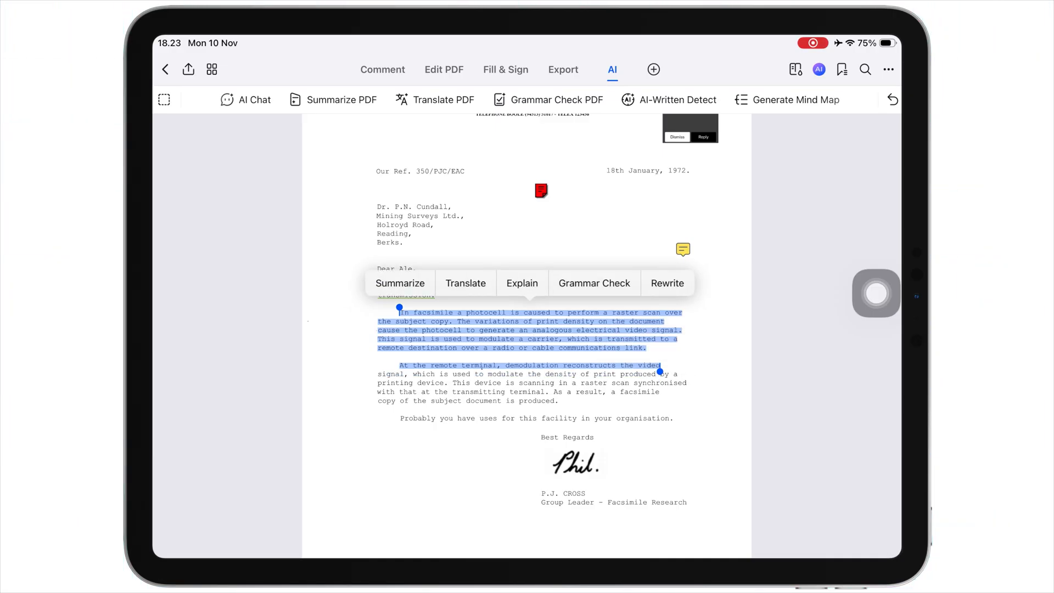
- Run AI Grammar Check on the selected first paragraphs and dismiss the corrected result
left_click(592, 282)
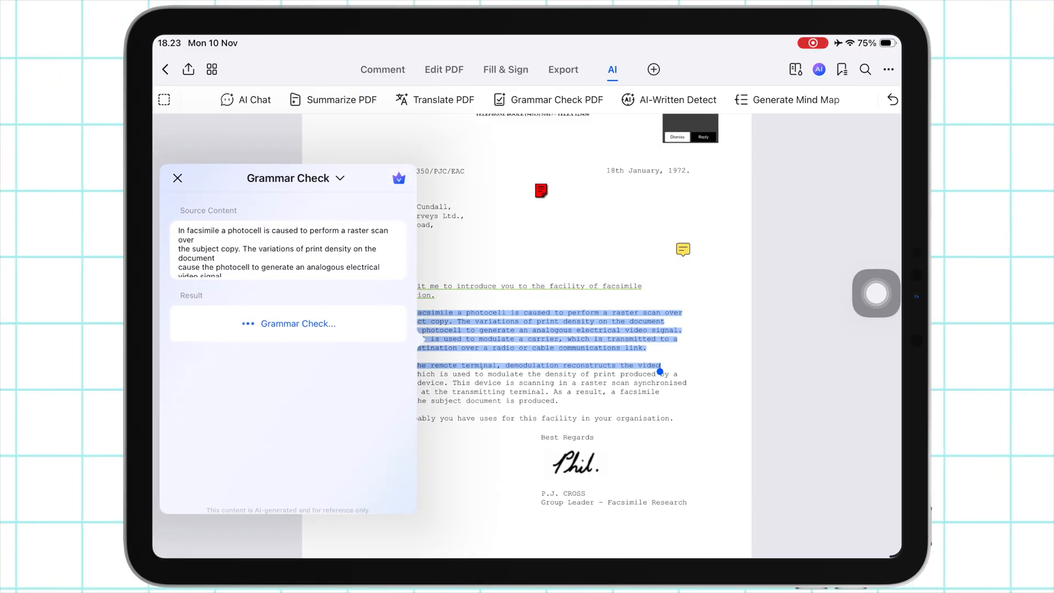
left_click(297, 323)
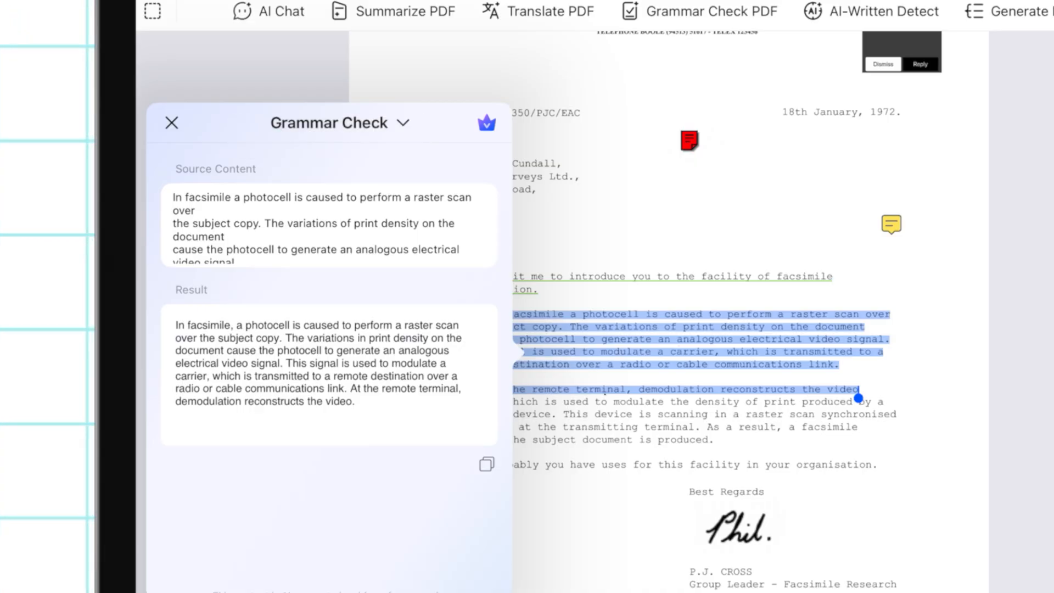
left_click(172, 123)
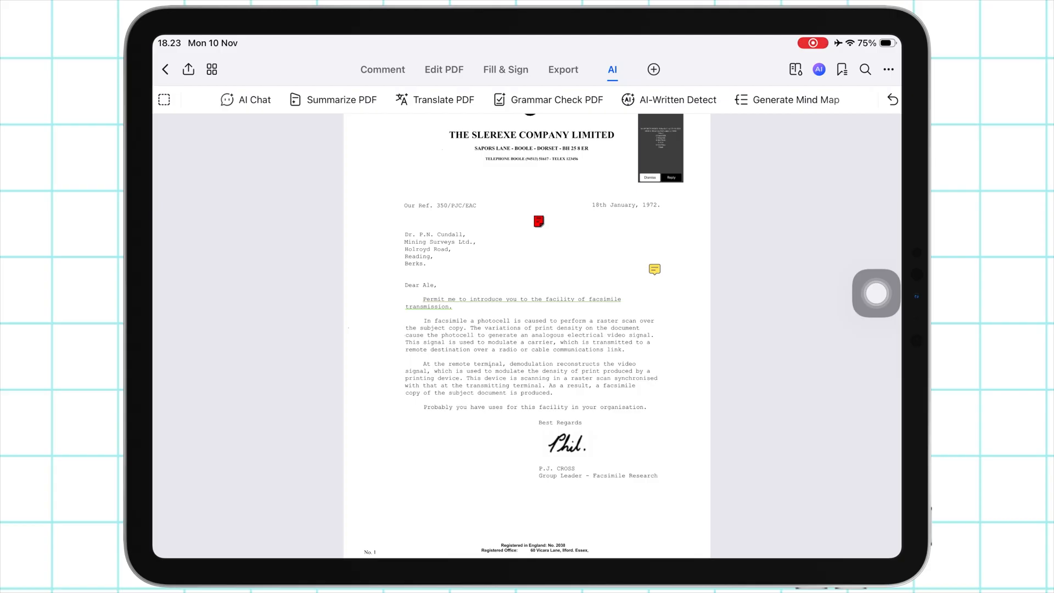
left_click(435, 100)
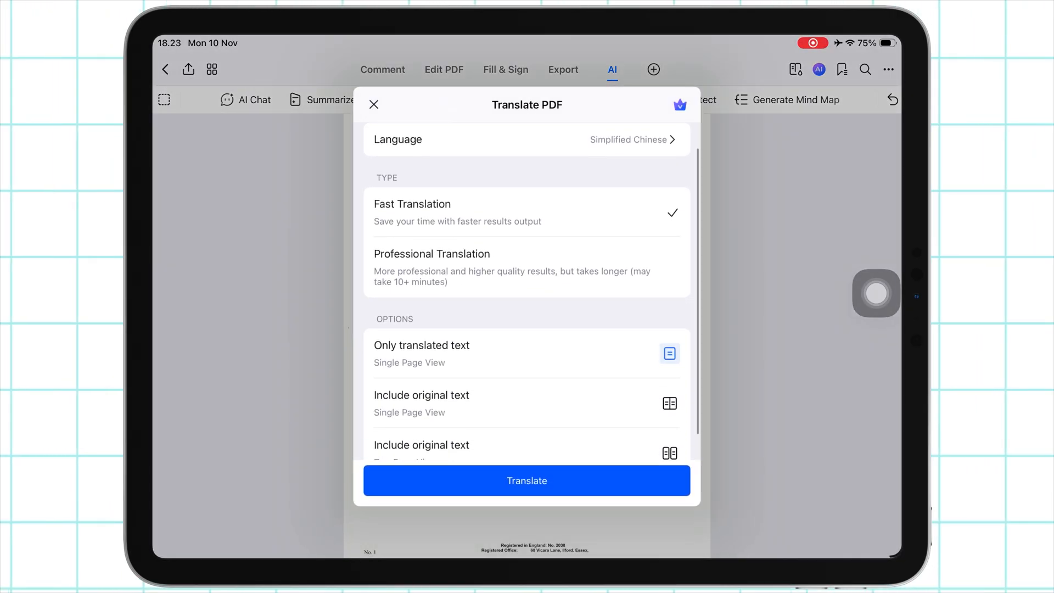
left_click(629, 139)
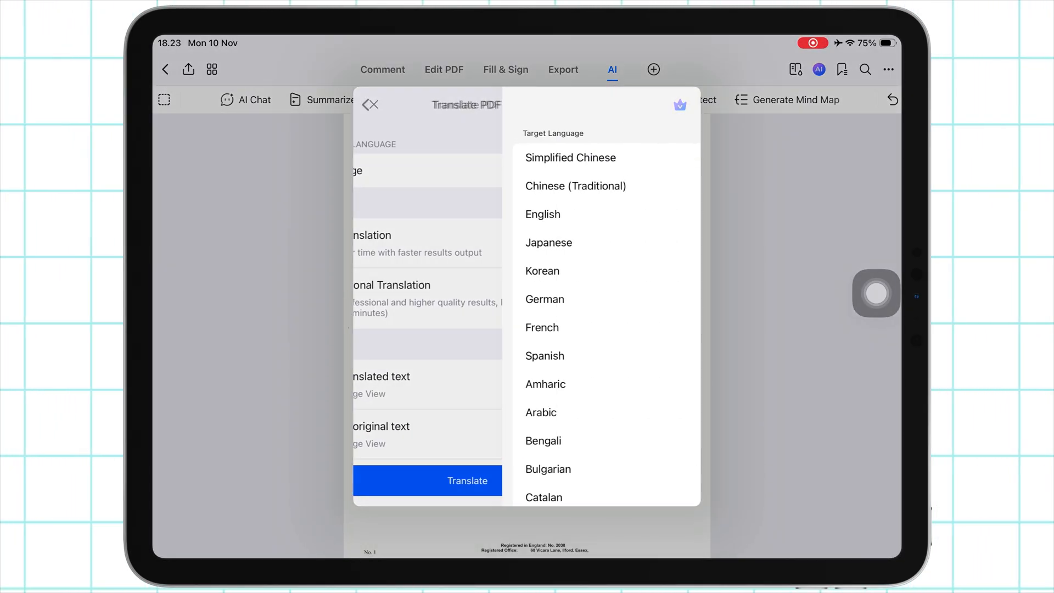
scroll("down", 3)
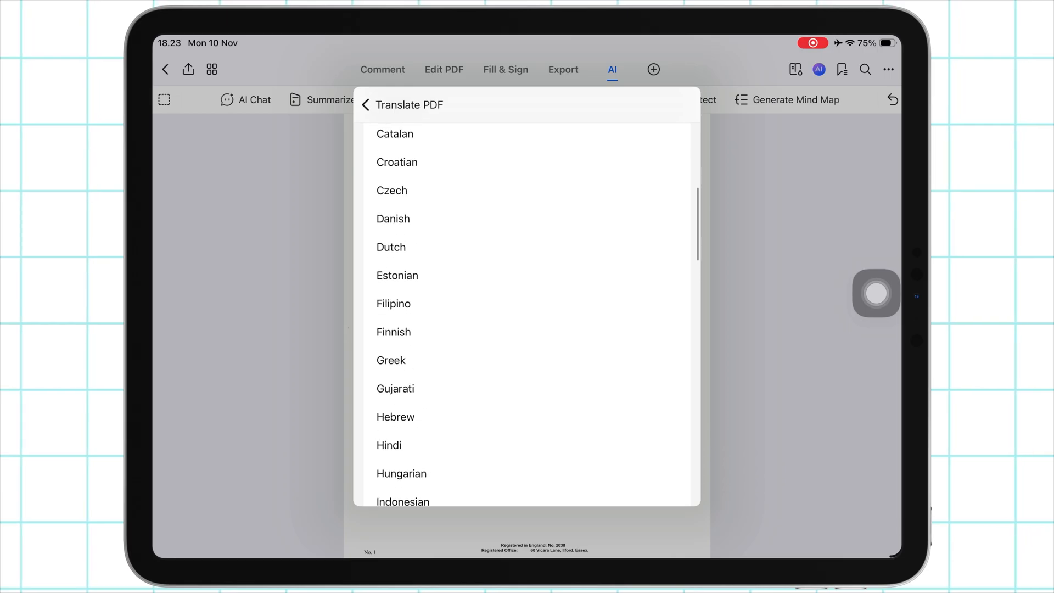
left_click(364, 105)
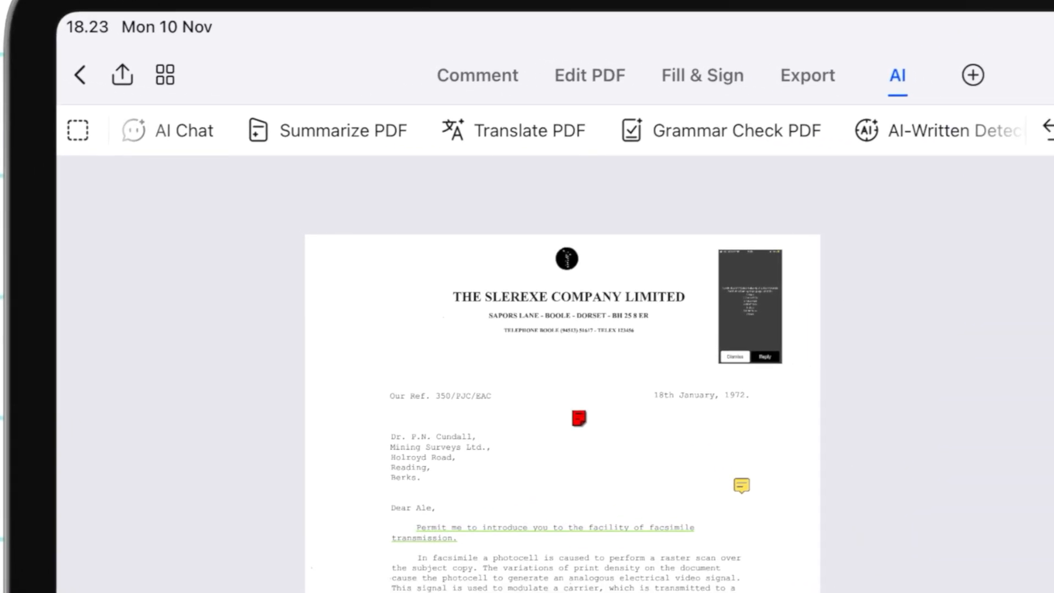
- Send 'What is the main argument of the PDF?' in AI Chat with PDF
left_click(172, 130)
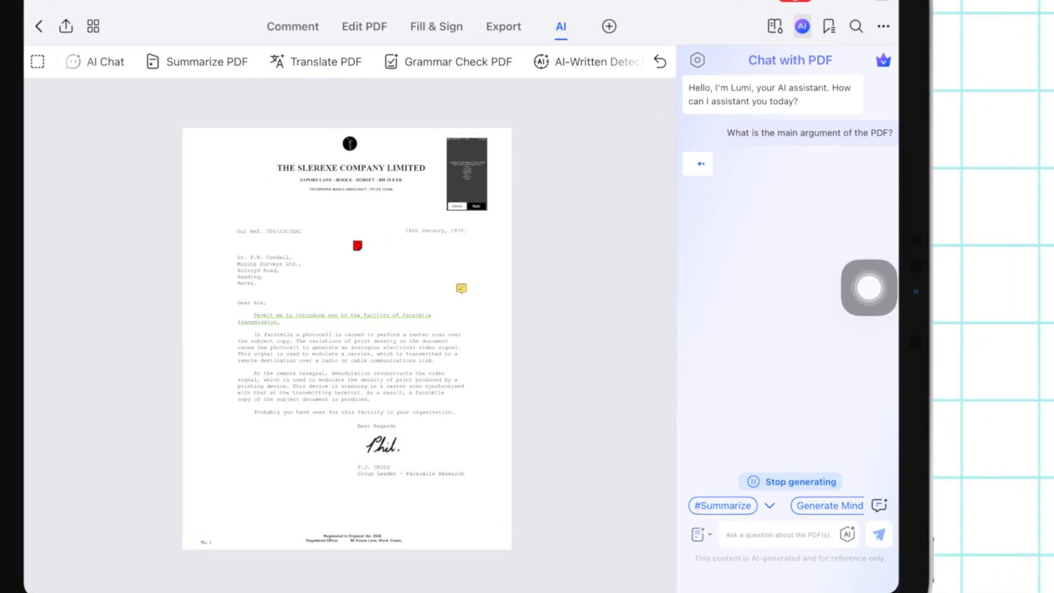
left_click(790, 481)
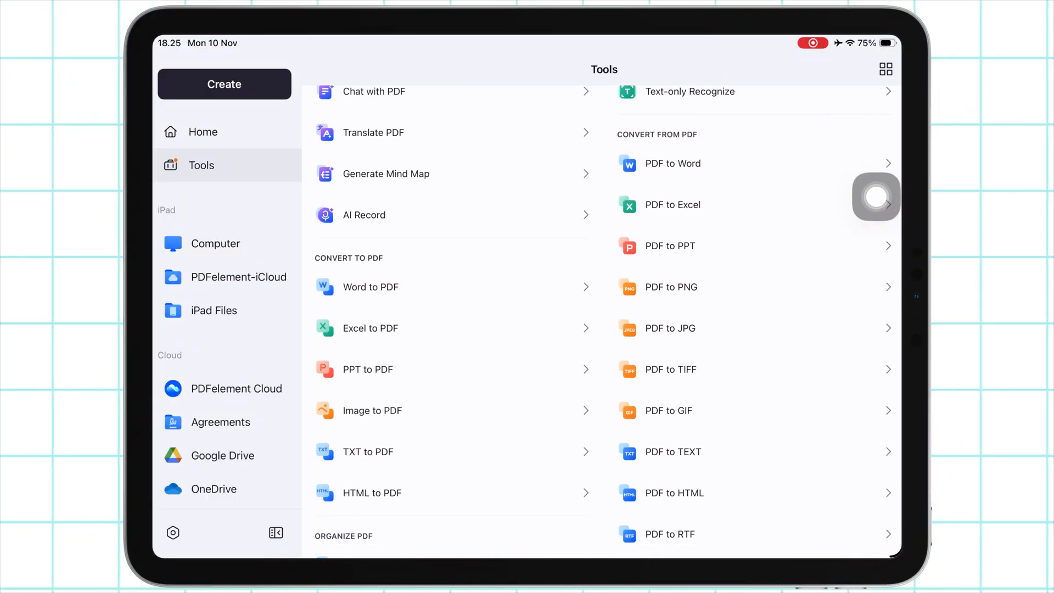
- Scroll the Tools page and reopen the letter with Word, JPG, PNG, Excel and PPT exports
scroll("down", 3)
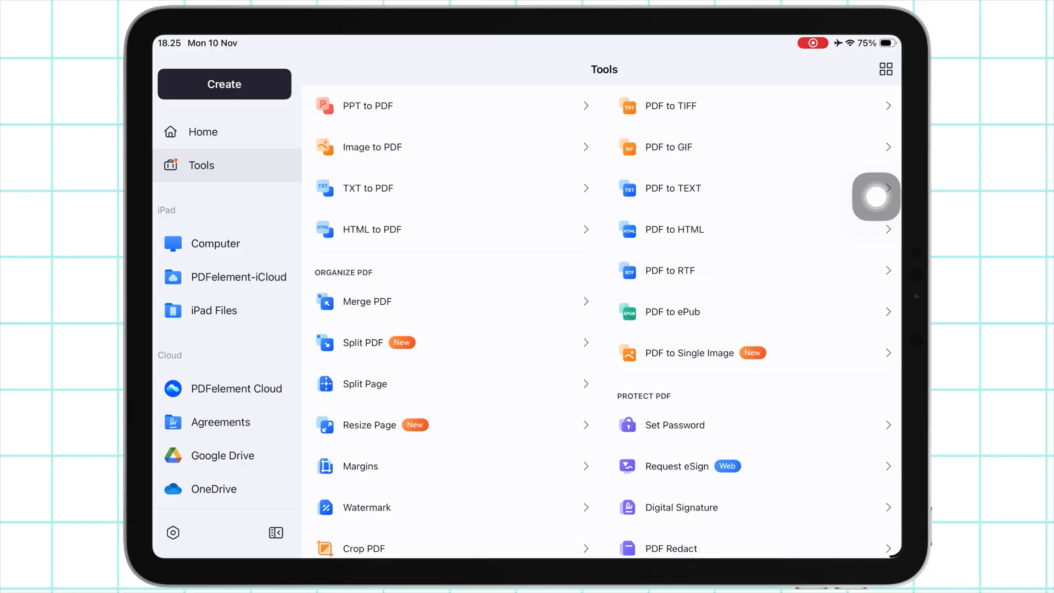
scroll("down", 3)
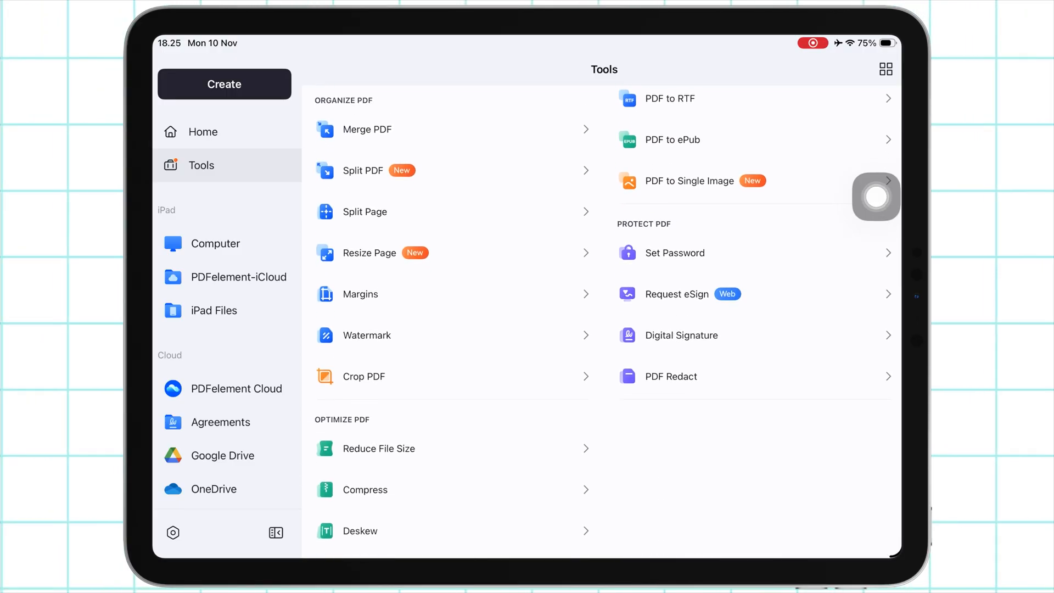
mouse_move(626, 333)
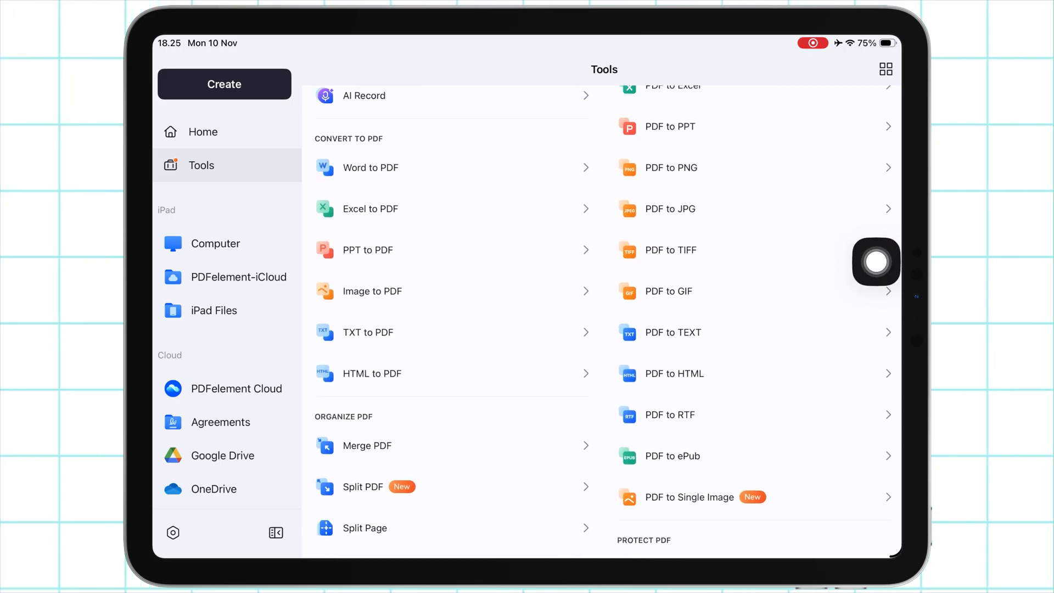
scroll("up", 3)
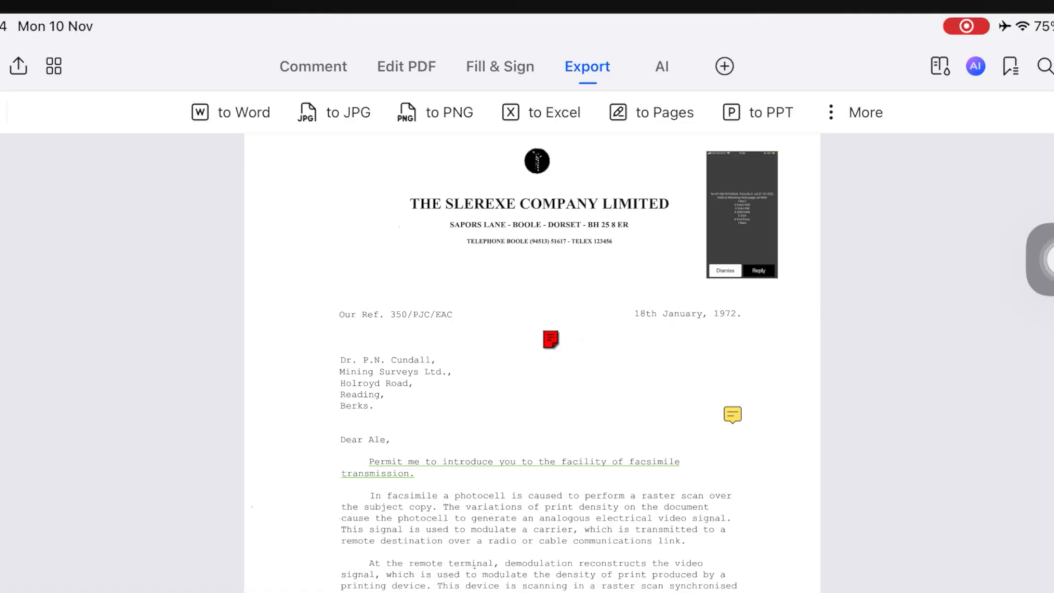
- Convert the letter to scansmpl (1)_OCR_copy.docx, scroll through it, and return Home
left_click(231, 111)
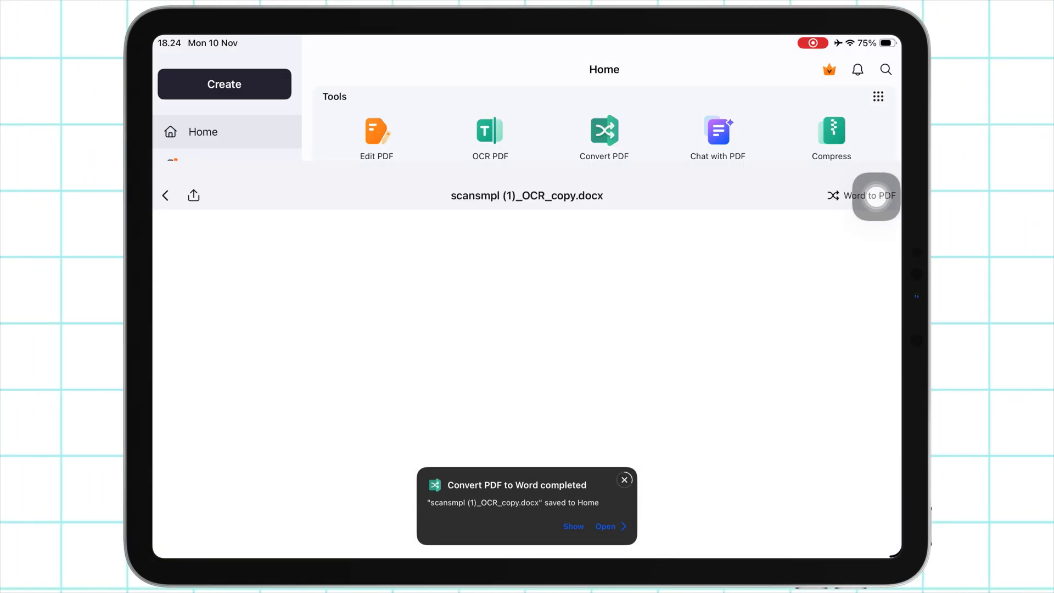
left_click(602, 526)
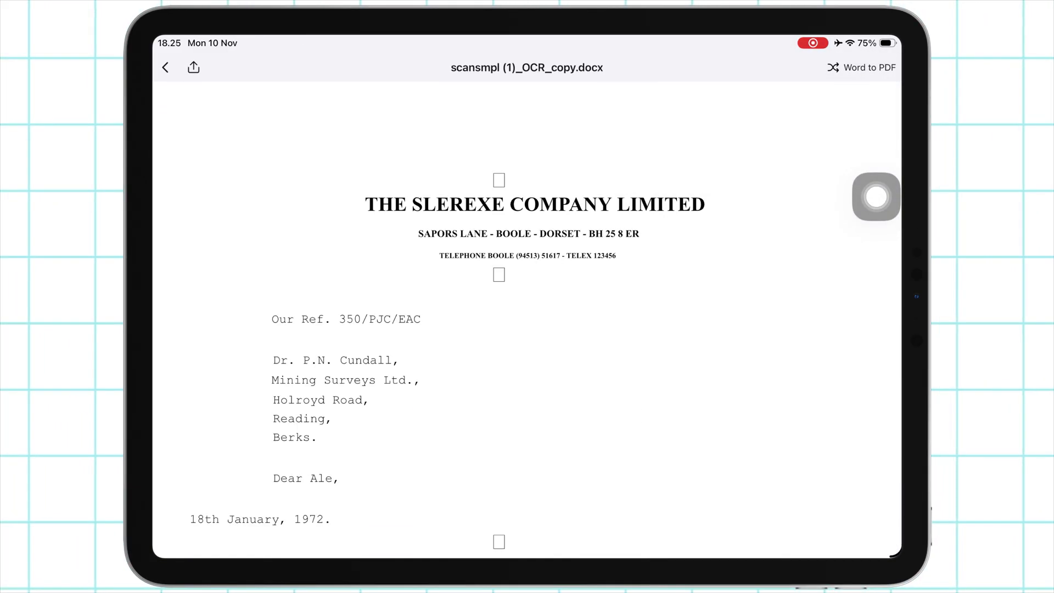
scroll("down", 3)
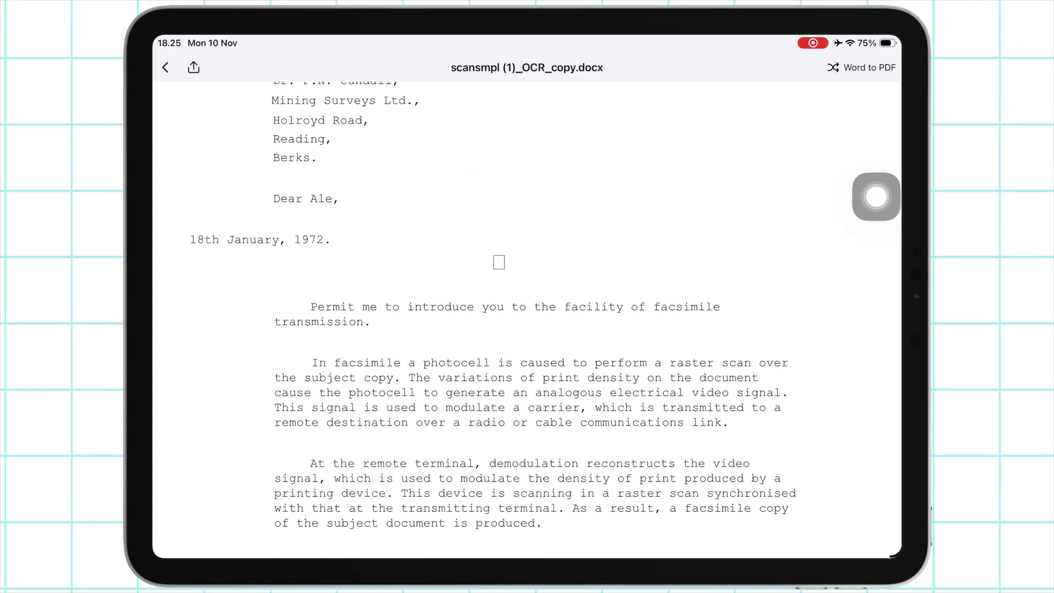
scroll("down", 3)
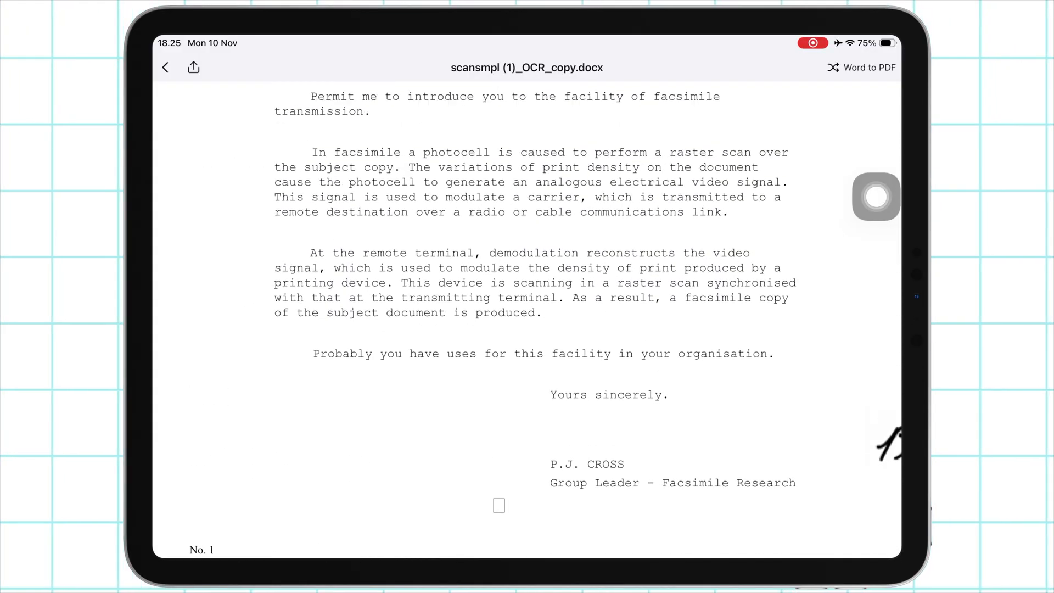
left_click(165, 67)
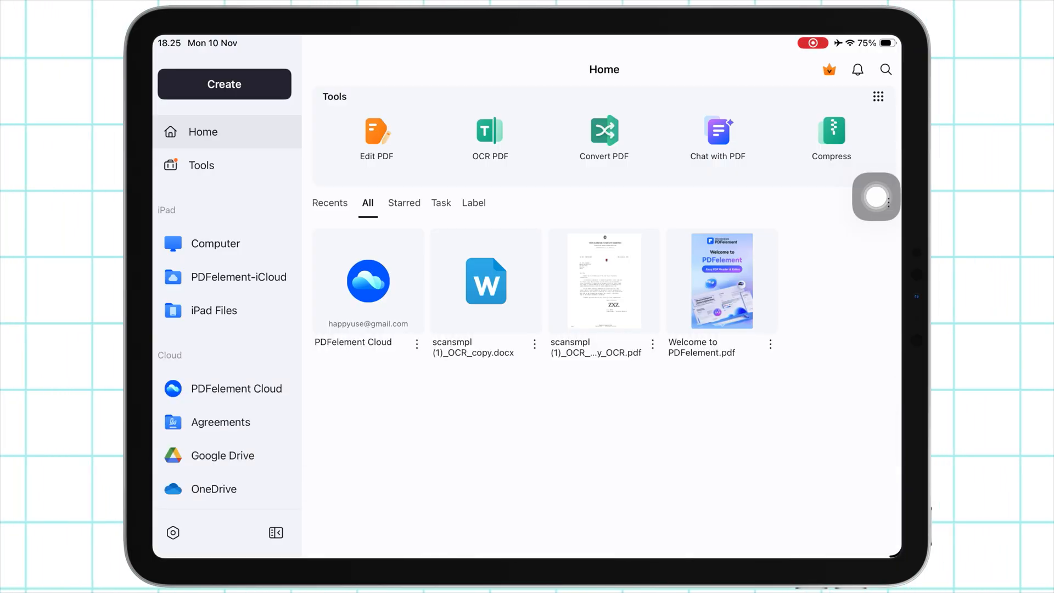
- Browse PDFelement Cloud files, then open Connect to Computer from the finance(6) file's options
left_click(200, 165)
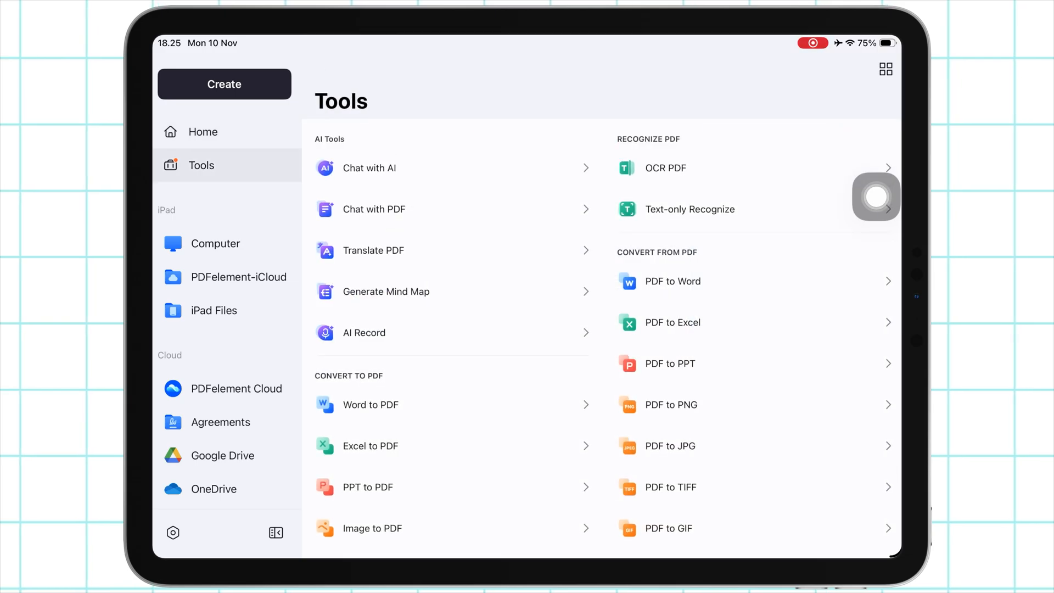
left_click(236, 388)
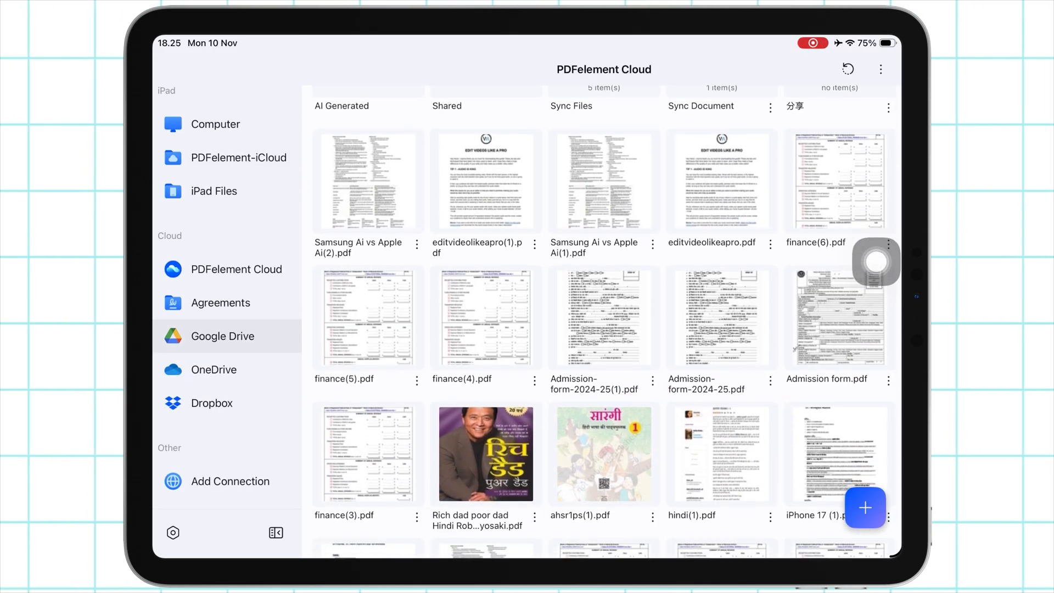
scroll("down", 3)
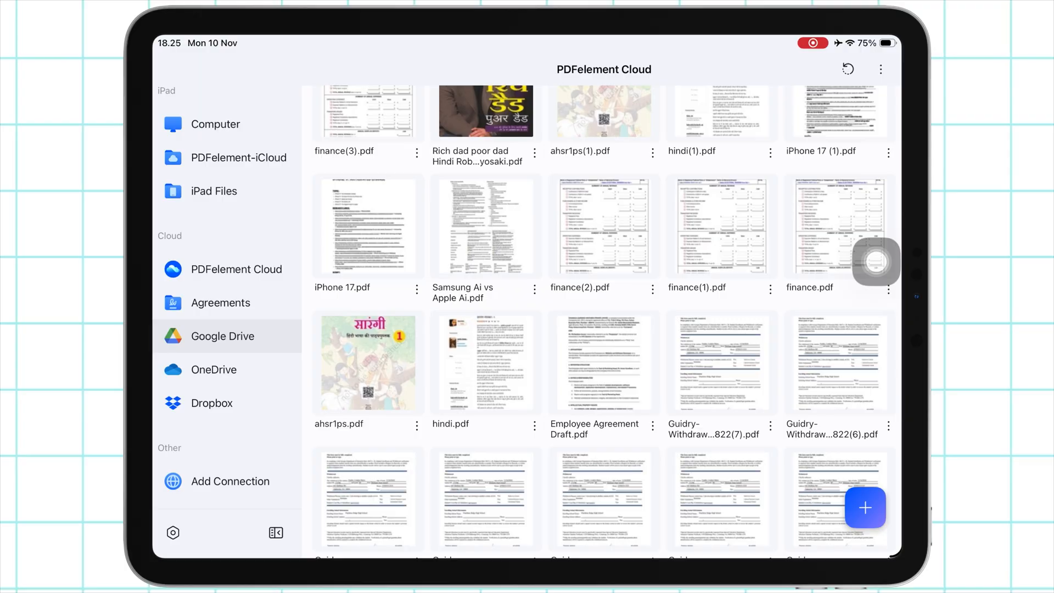
scroll("up", 3)
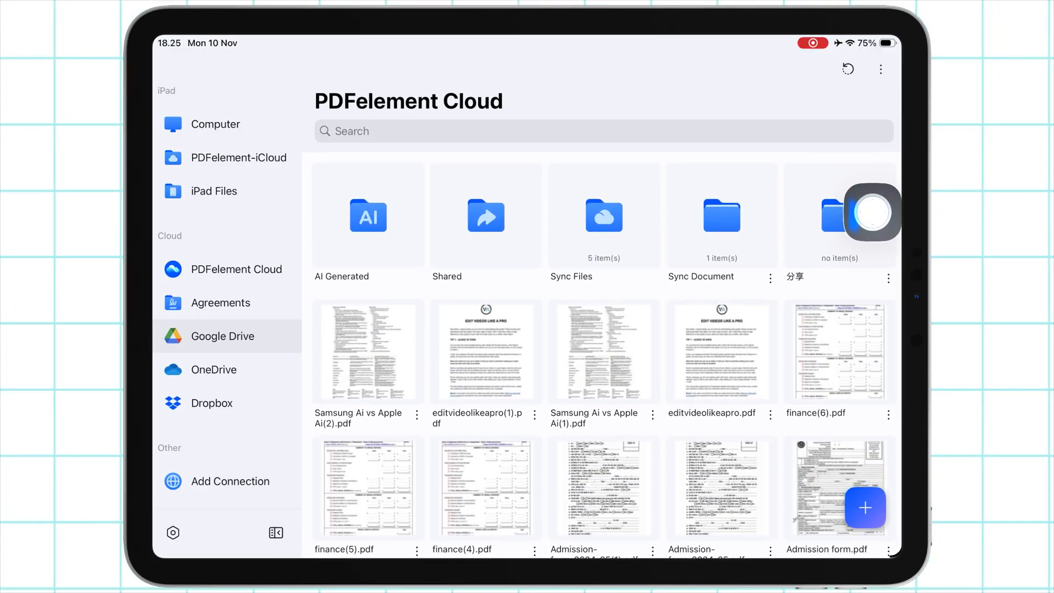
left_click(888, 420)
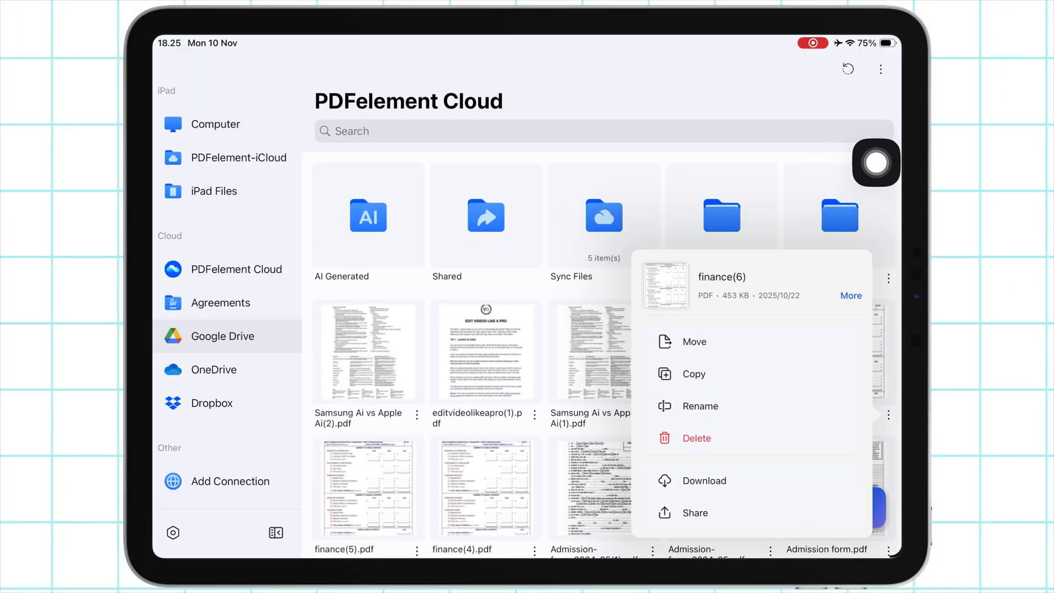
left_click(706, 480)
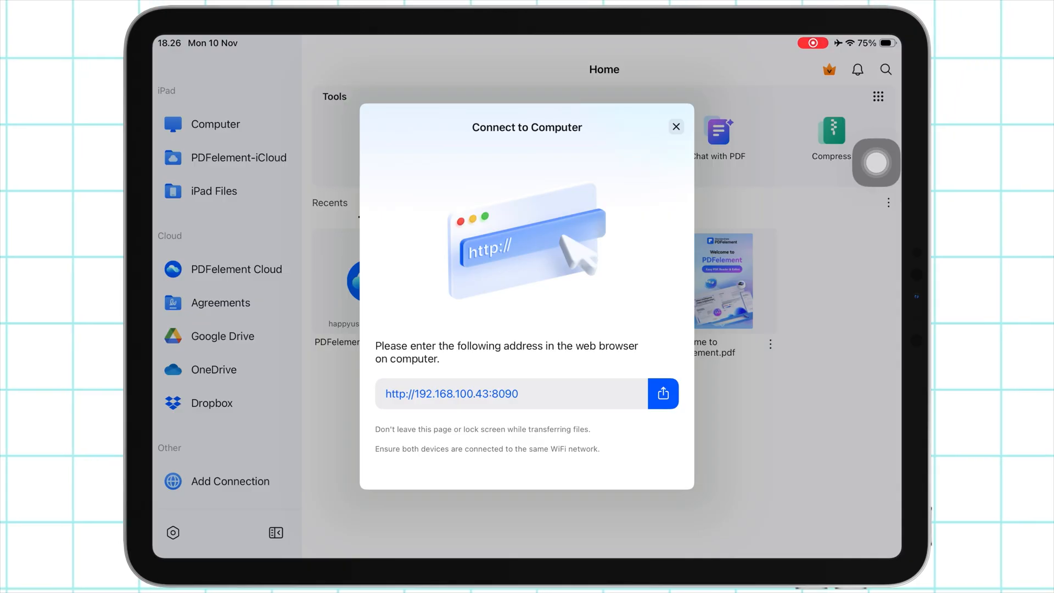
- Dismiss the Connect to Computer dialog with its X button
left_click(676, 126)
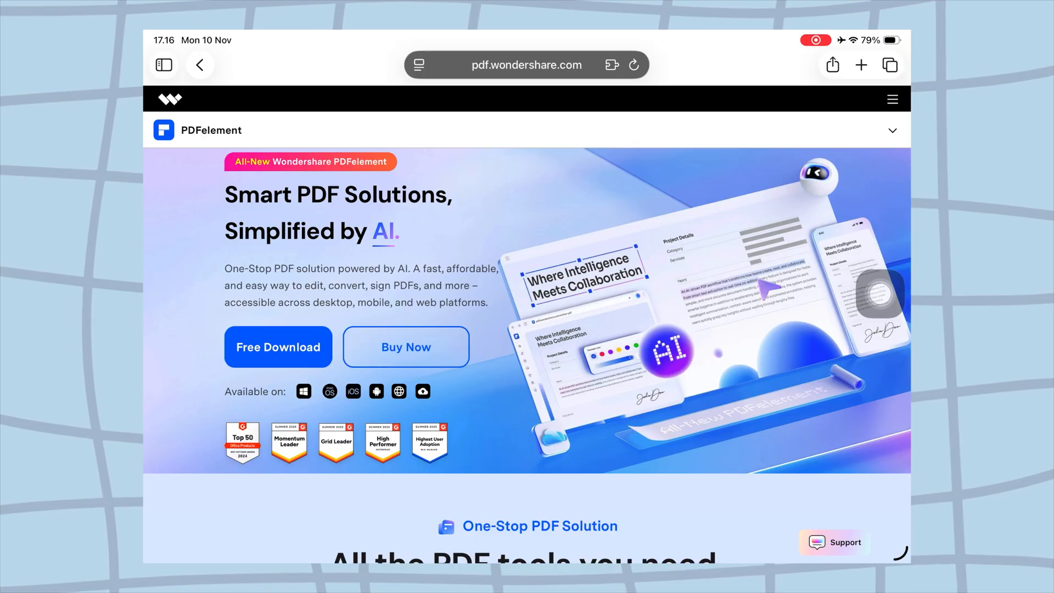
- Scroll the PDFelement homepage and view the E-Sign and Organize feature demos
scroll("down", 3)
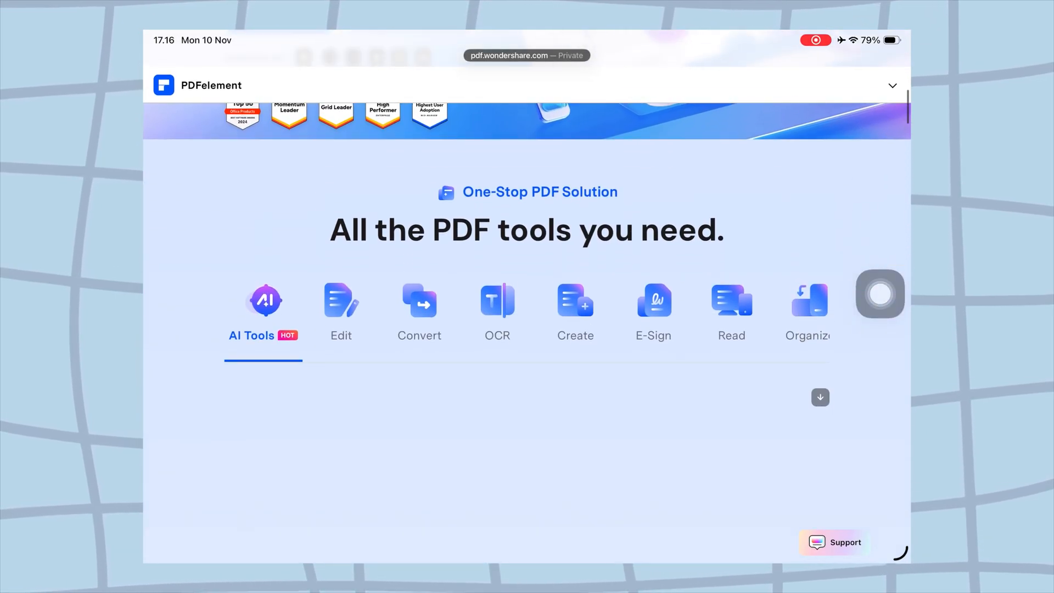
scroll("down", 3)
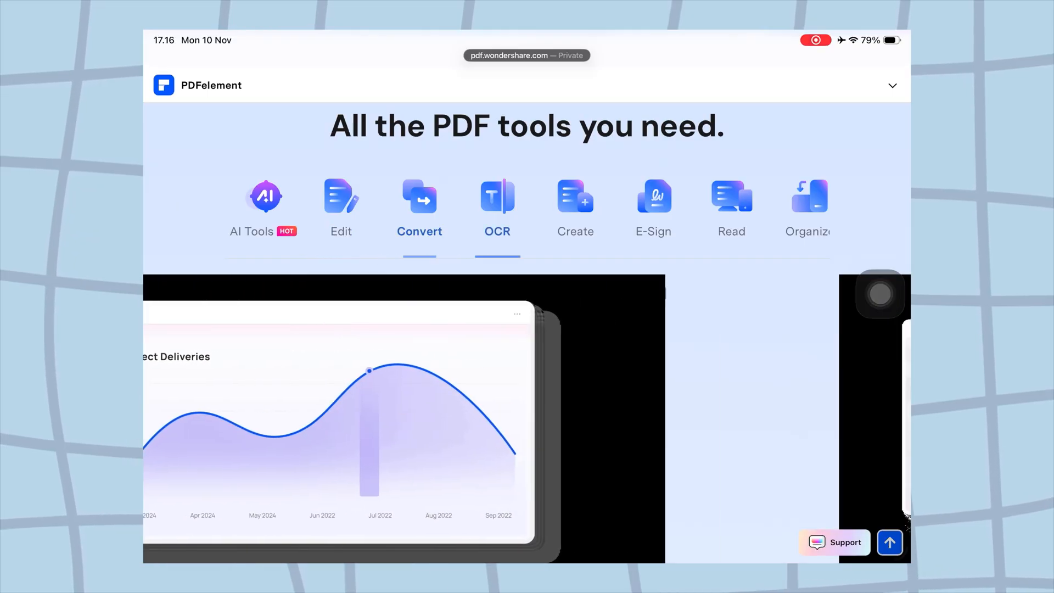
left_click(652, 208)
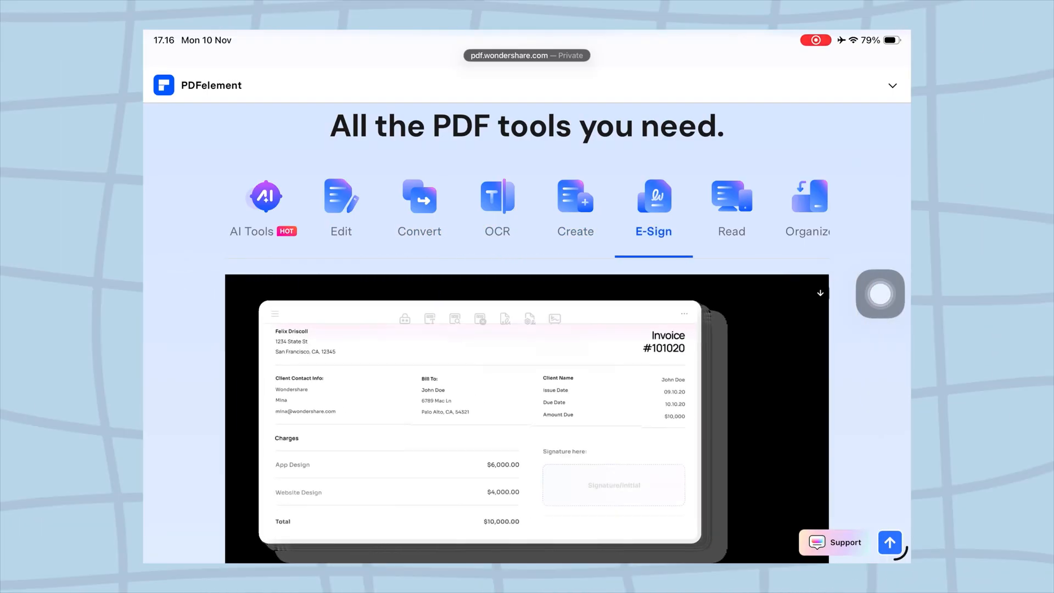
left_click(806, 209)
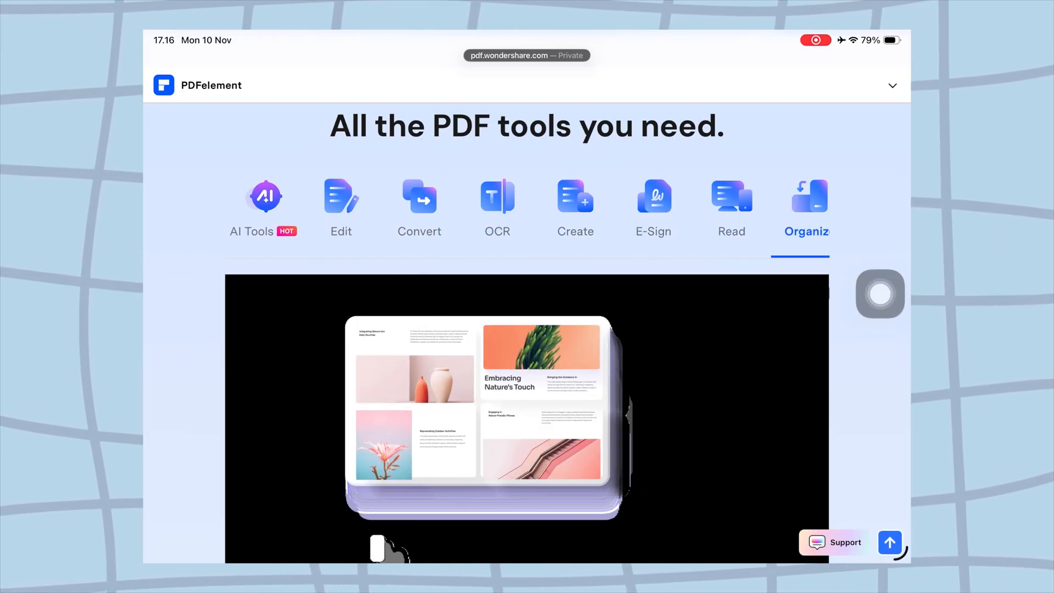
- Scroll the homepage, then show the iOS Get PDFelement App prompt under Available on
scroll("down", 3)
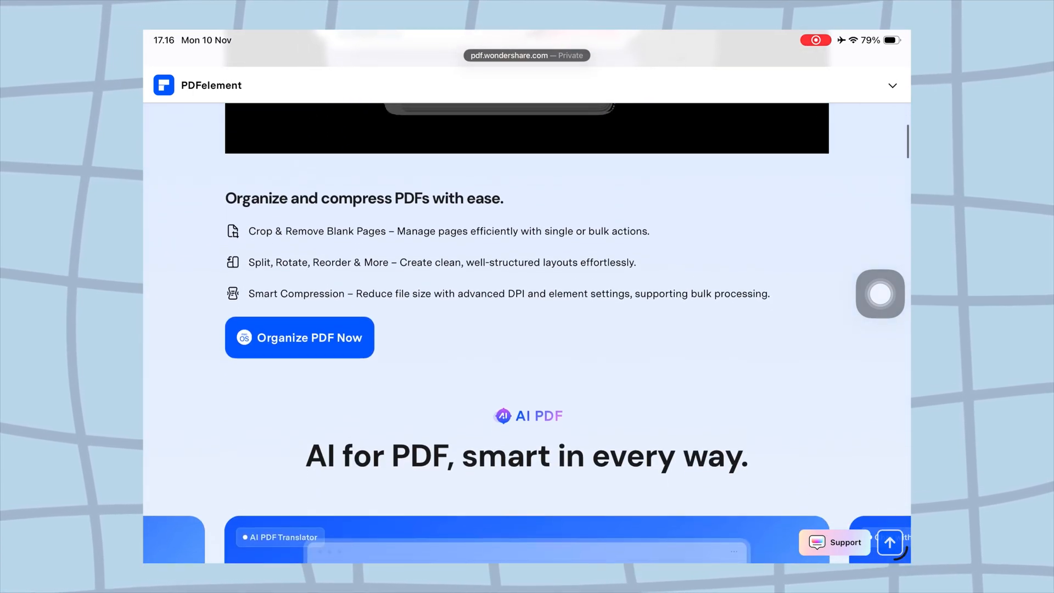
scroll("down", 3)
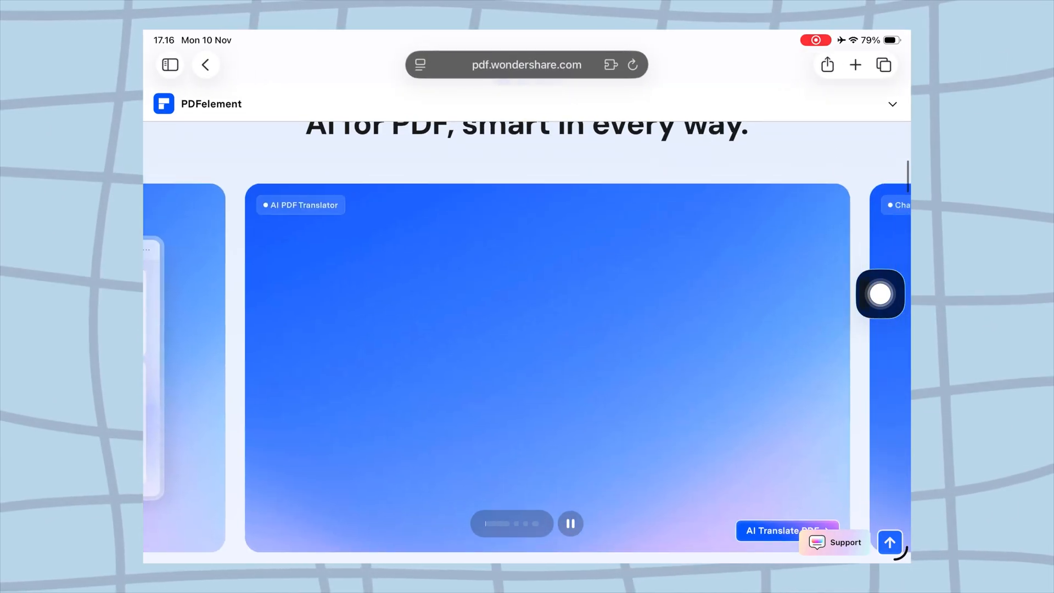
scroll("down", 3)
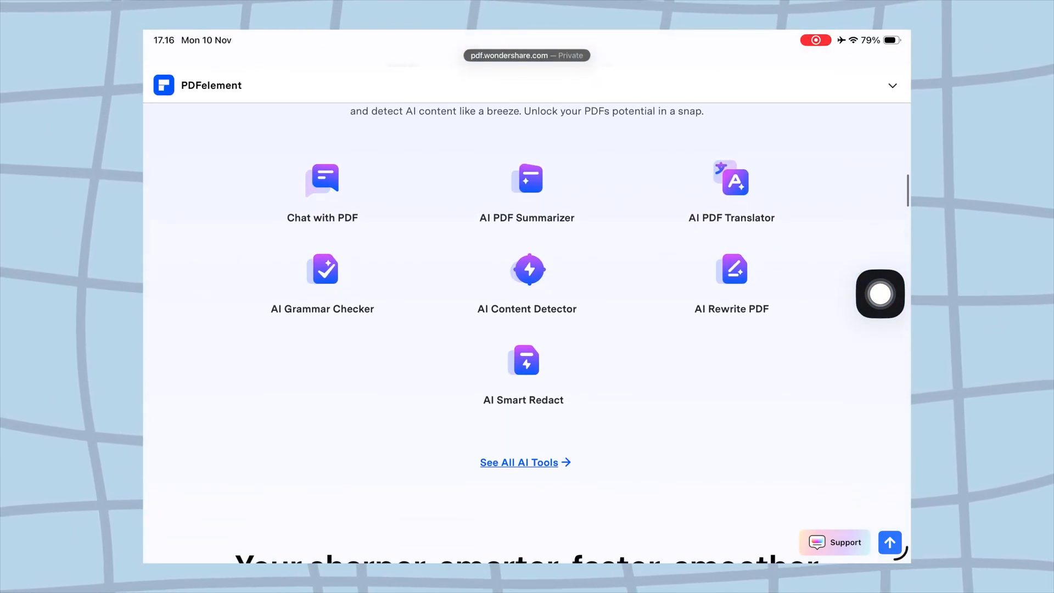
scroll("down", 3)
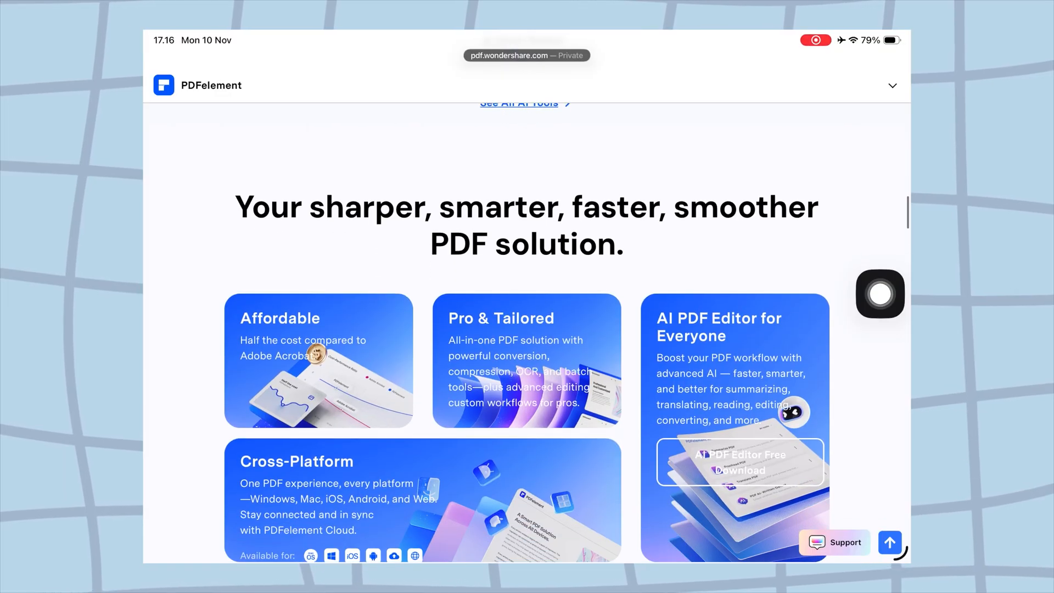
scroll("up", 3)
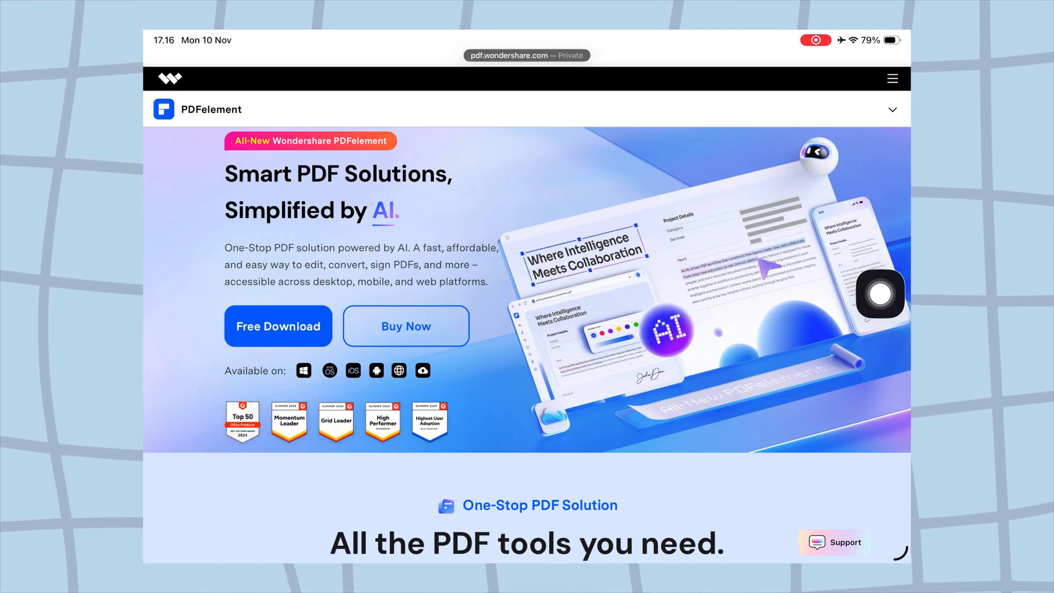
left_click(353, 371)
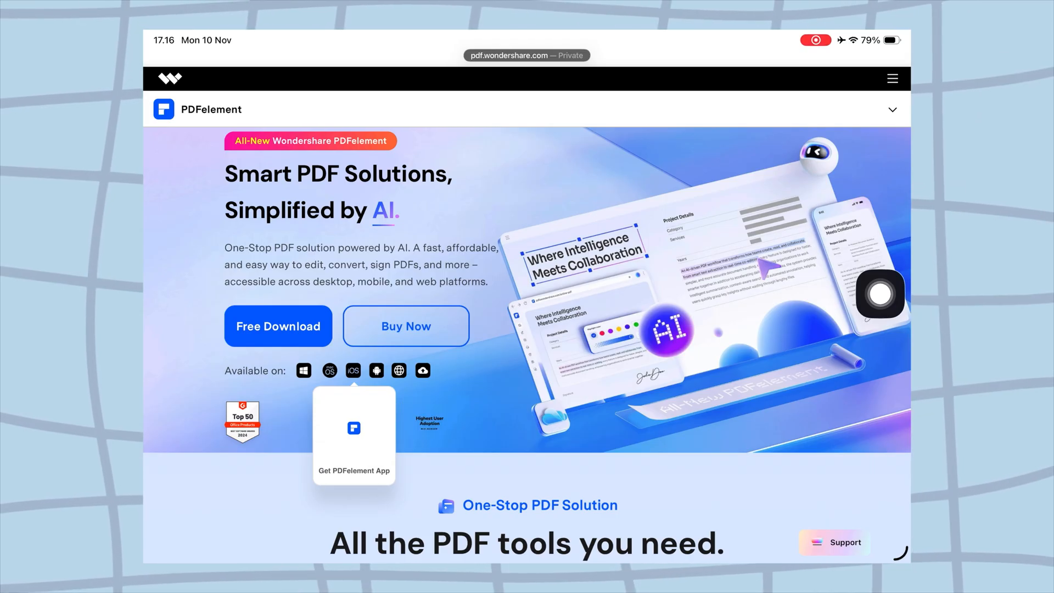